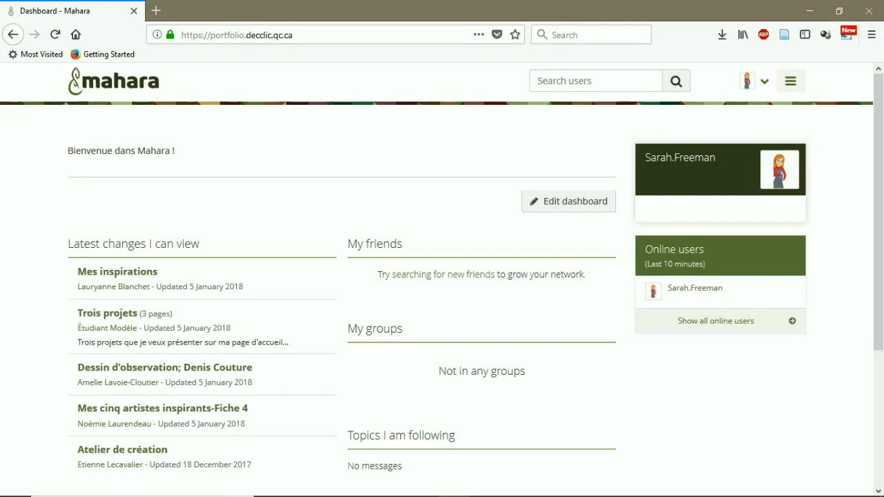
Navigate via the main menu's Portfolio section to Pages and collections
{"action": "left_click", "coordinate": [791, 80]}
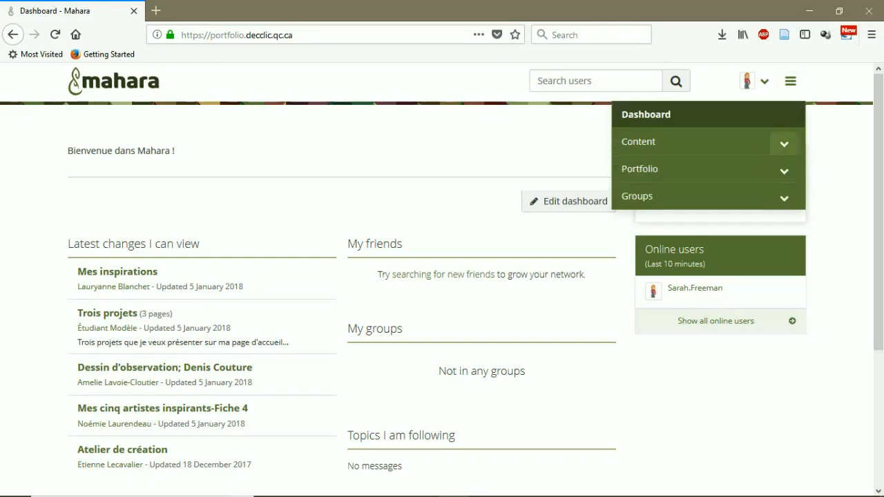
{"action": "left_click", "coordinate": [708, 141]}
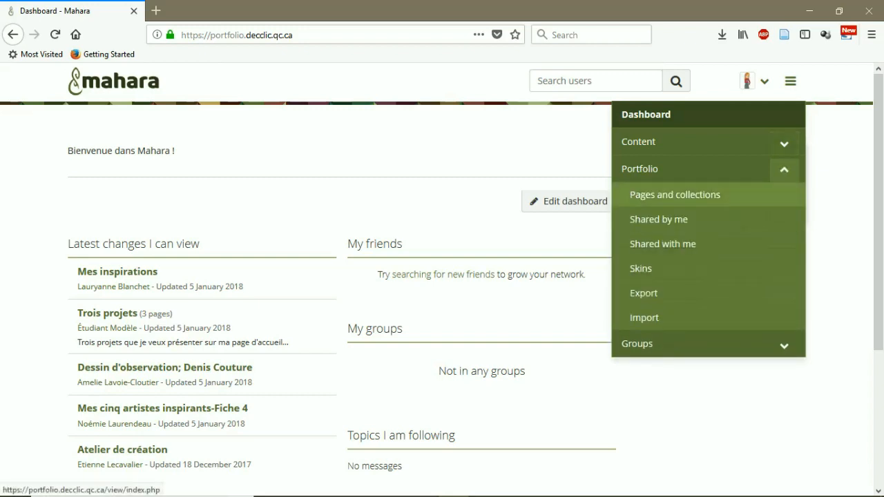
{"action": "left_click", "coordinate": [674, 193]}
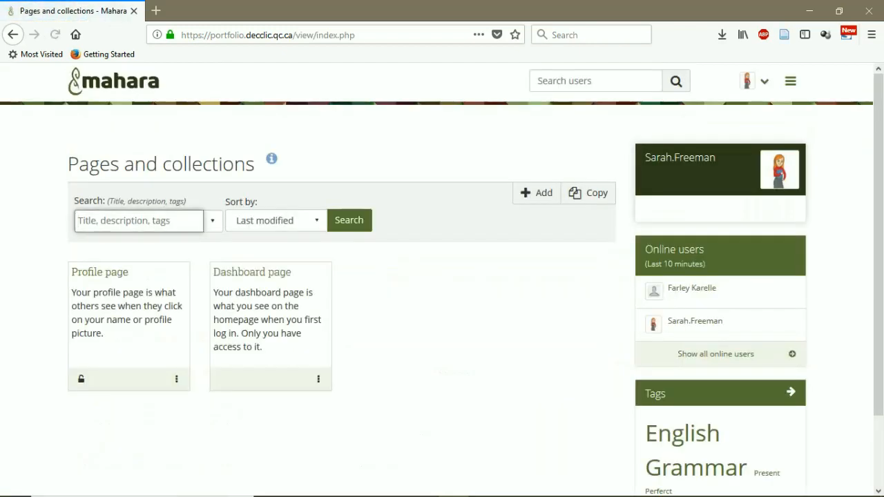
Create a new Page from the Add dialog, opening its settings form
{"action": "left_click", "coordinate": [138, 222]}
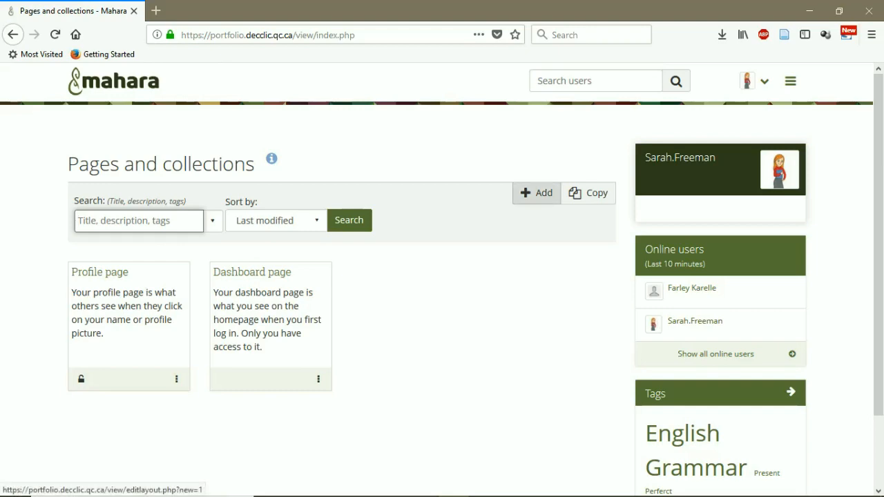
{"action": "left_click", "coordinate": [536, 193]}
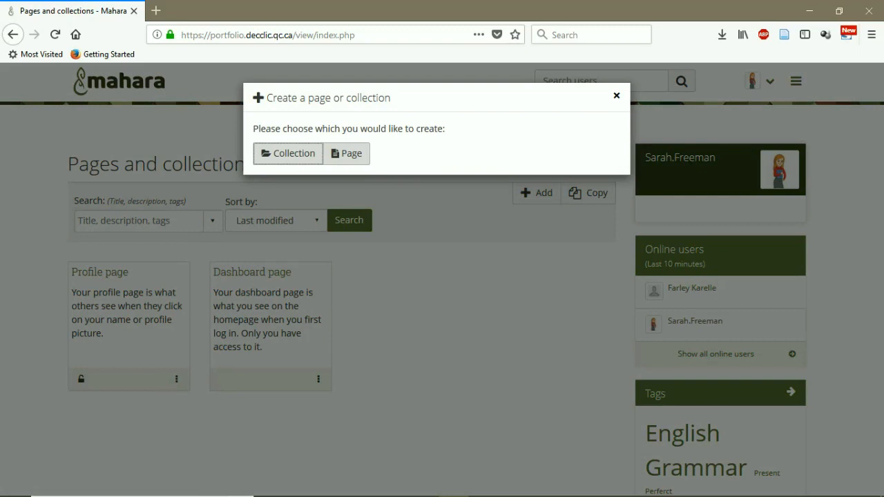
{"action": "left_click", "coordinate": [345, 153]}
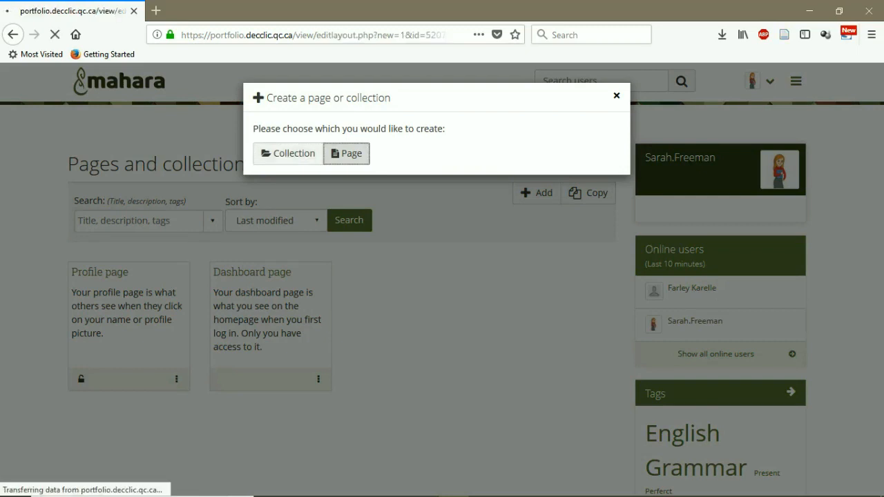
{"action": "left_click", "coordinate": [346, 153]}
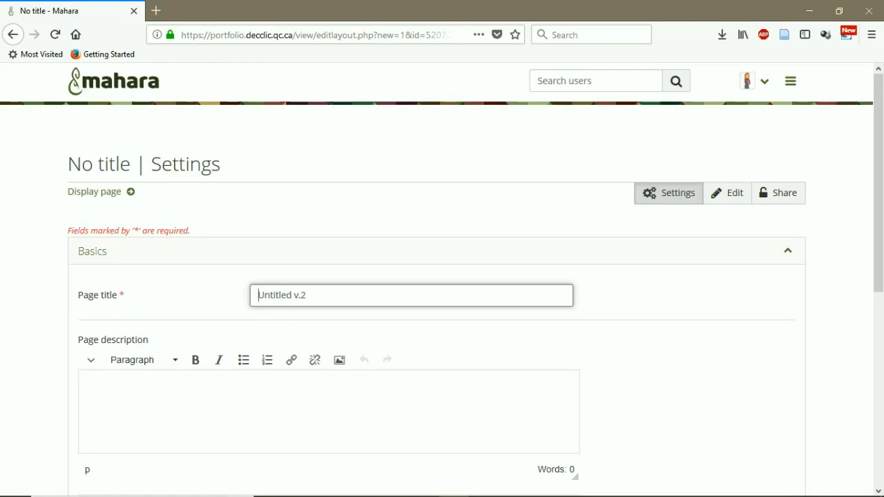
Title the new page 'Research - 1', correcting a stray extra letter
{"action": "type", "text": "Rese"}
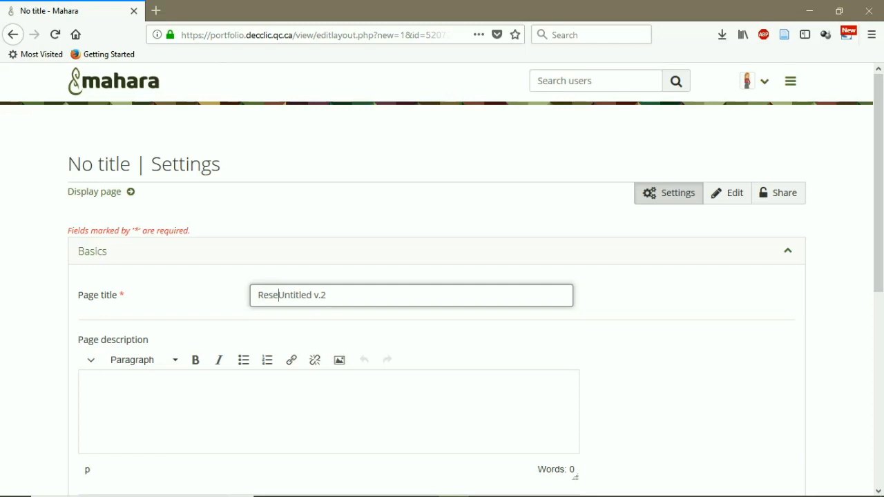
{"action": "type", "text": "arch"}
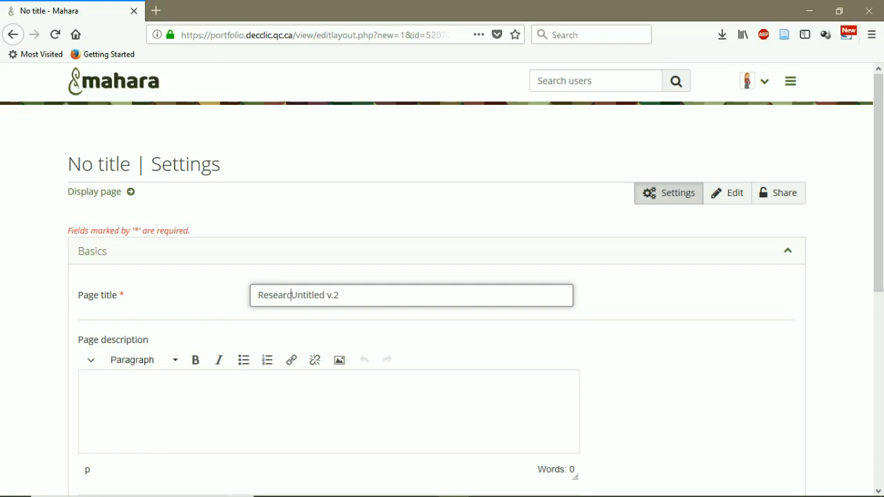
{"action": "type", "text": "Researche"}
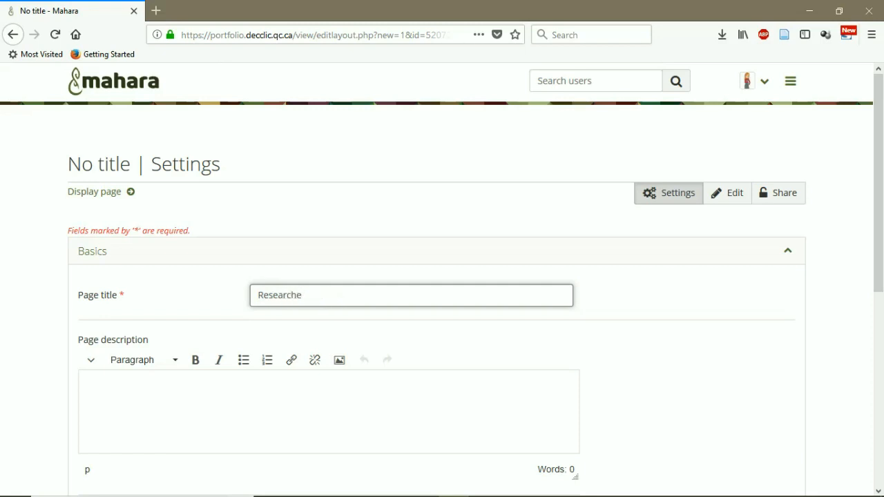
{"action": "key", "text": "Backspace"}
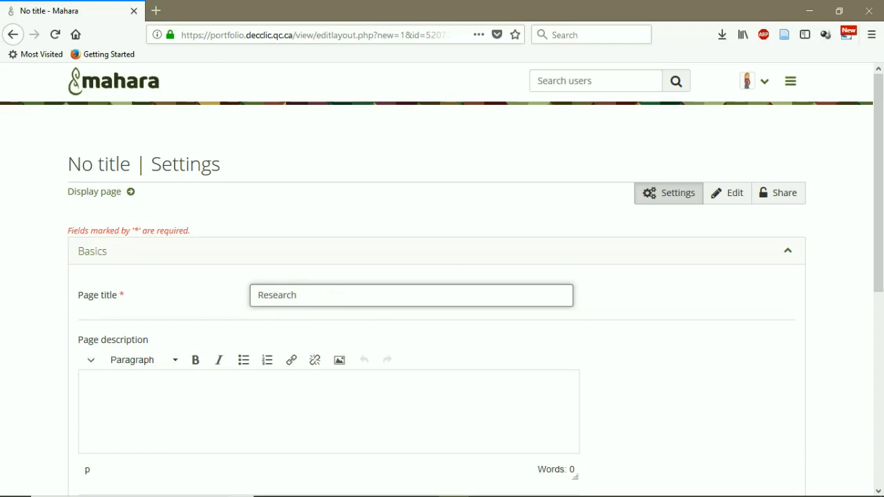
{"action": "type", "text": "- 1"}
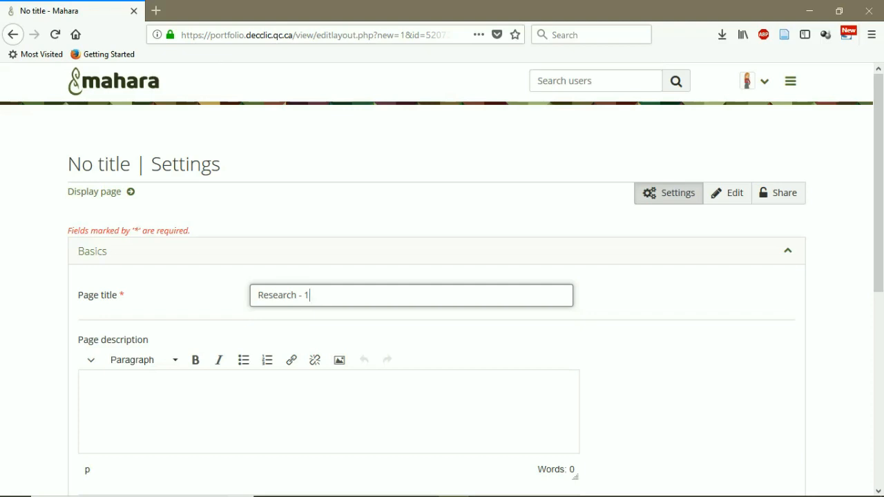
Enter the page description 'This is my first research'
{"action": "scroll", "scroll_direction": "down", "scroll_amount": 3}
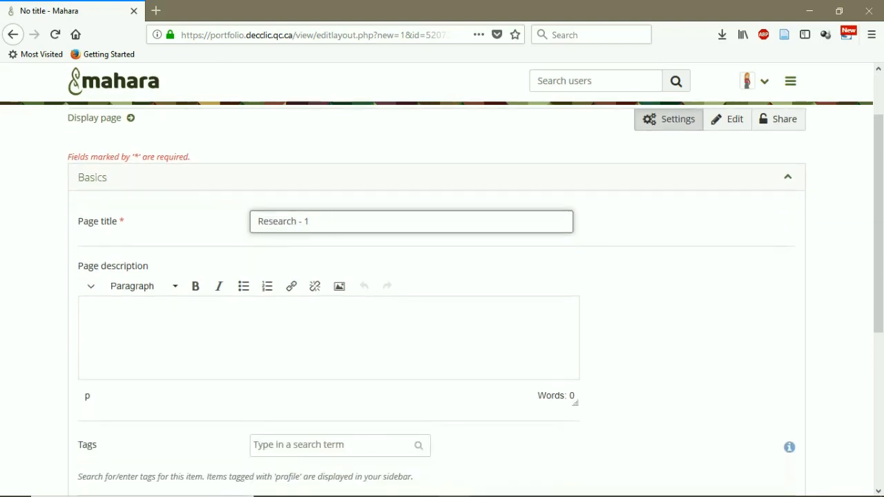
{"action": "left_click", "coordinate": [329, 339]}
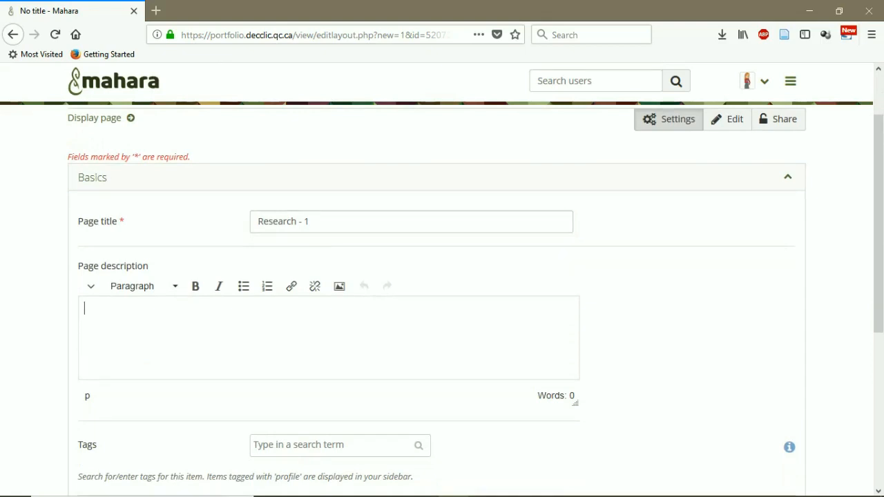
{"action": "type", "text": "This is"}
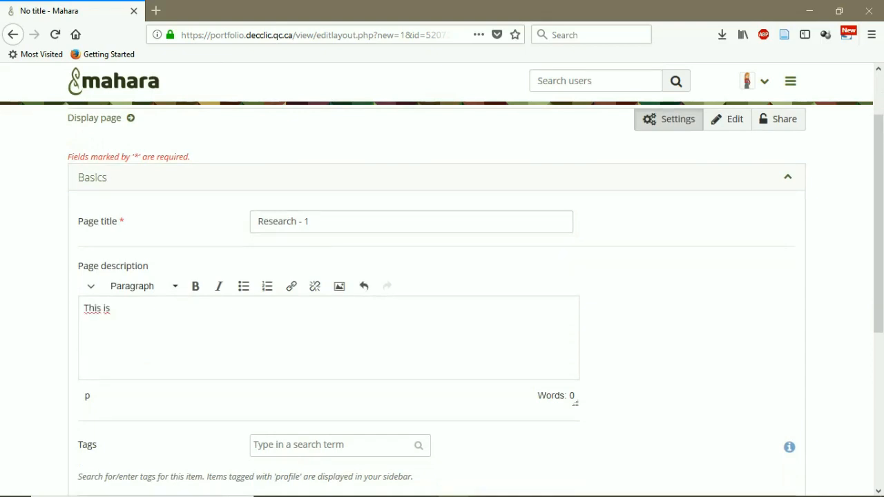
{"action": "type", "text": "my f"}
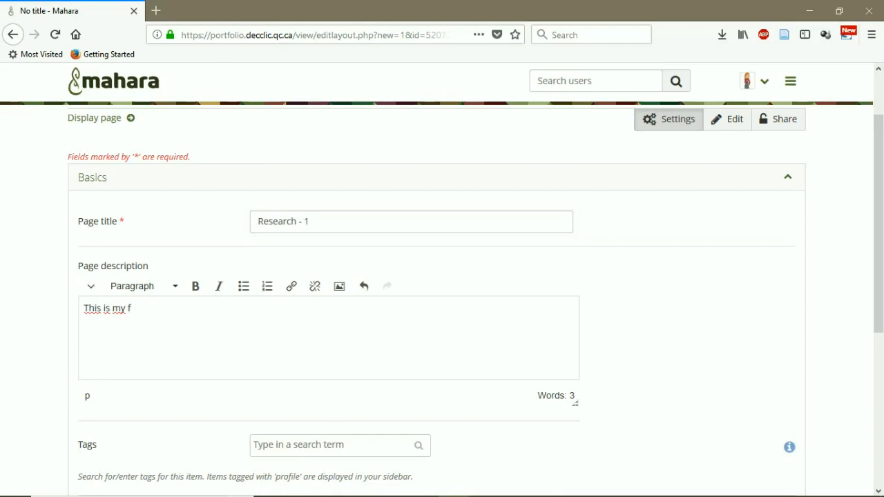
{"action": "type", "text": "irst research"}
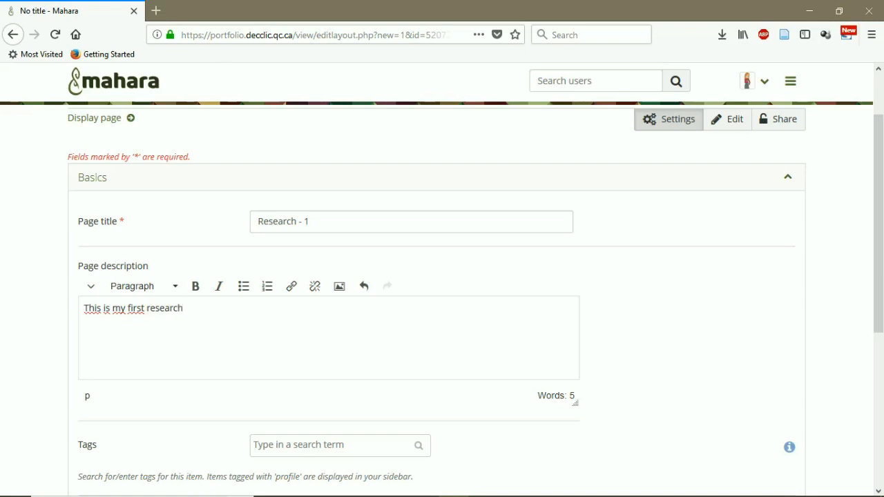
Add the tag 'Research' to the page, keeping Display name as the name format
{"action": "scroll", "scroll_direction": "down", "scroll_amount": 3}
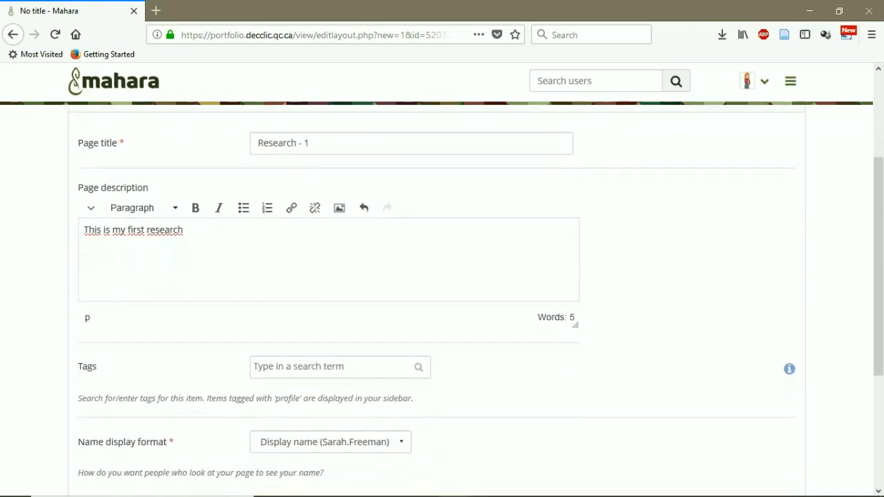
{"action": "scroll", "scroll_direction": "down", "scroll_amount": 3}
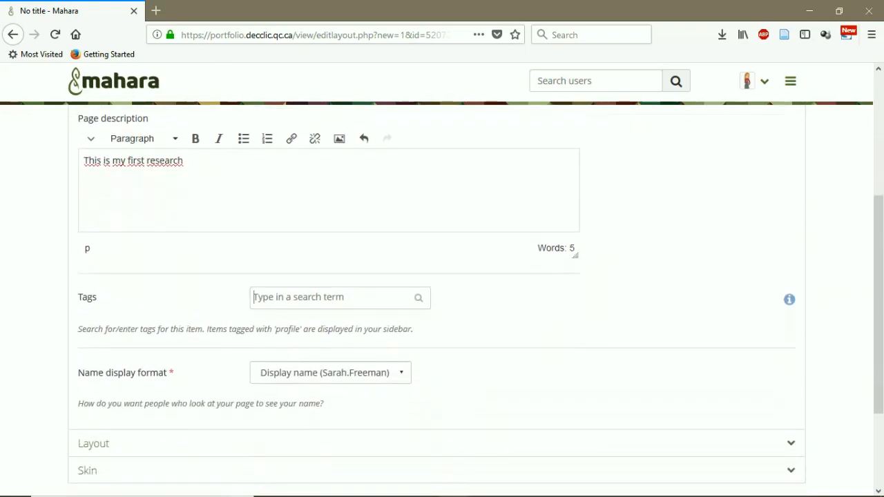
{"action": "type", "text": "Res"}
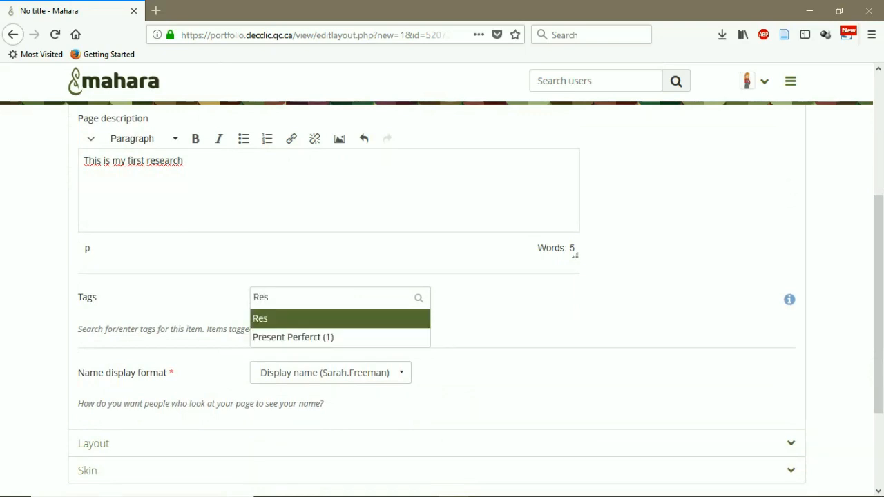
{"action": "type", "text": "earch"}
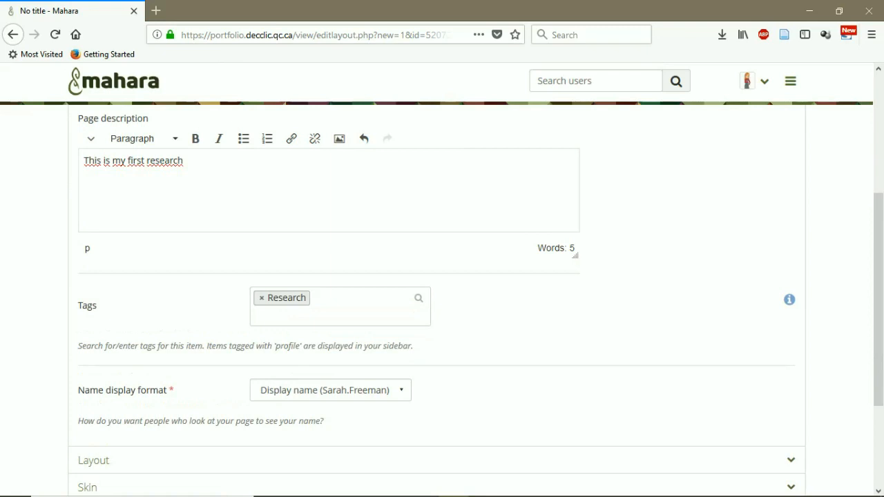
{"action": "scroll", "scroll_direction": "down", "scroll_amount": 3}
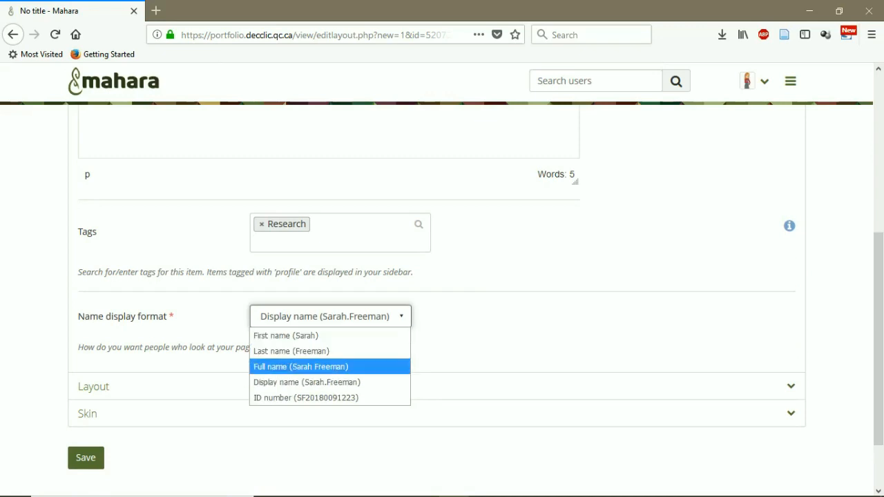
{"action": "mouse_move", "coordinate": [307, 382]}
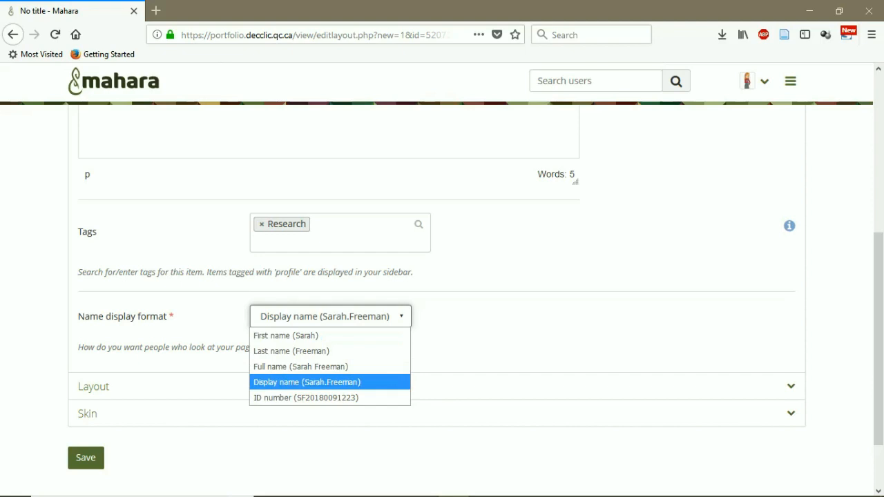
{"action": "mouse_move", "coordinate": [329, 398]}
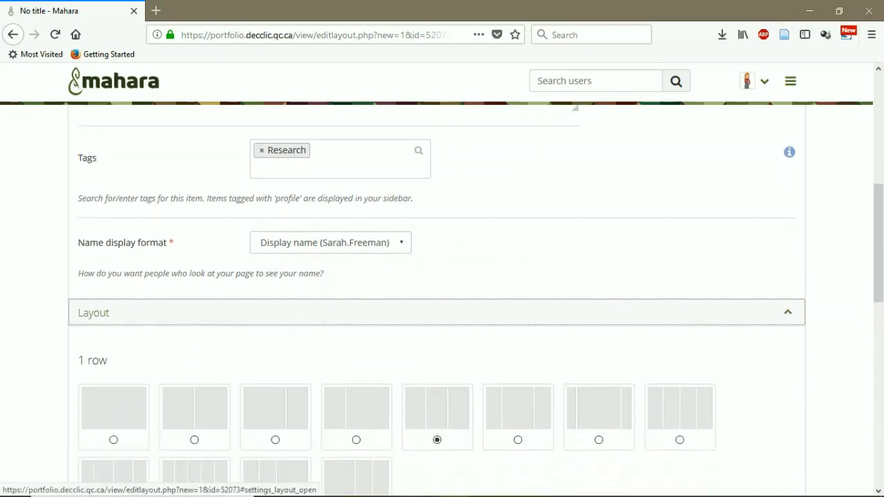
Choose the one-row, two-column layout and review the skin settings
{"action": "scroll", "scroll_direction": "down", "scroll_amount": 3}
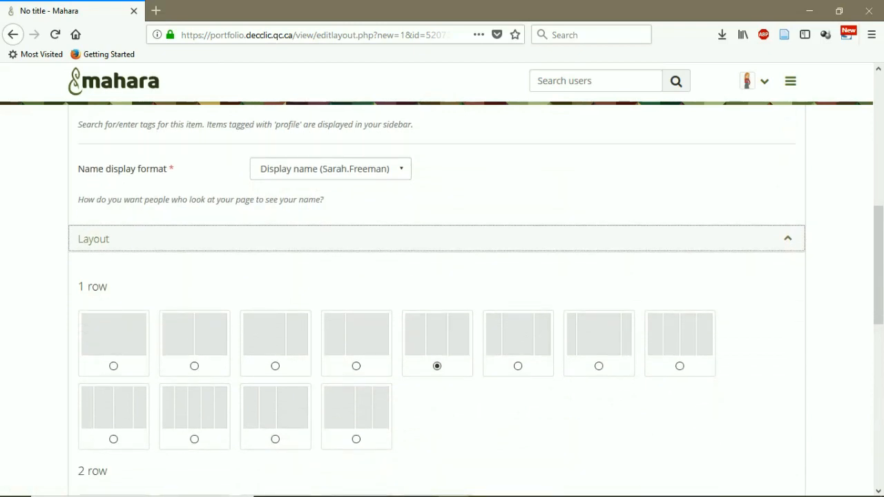
{"action": "scroll", "scroll_direction": "down", "scroll_amount": 3}
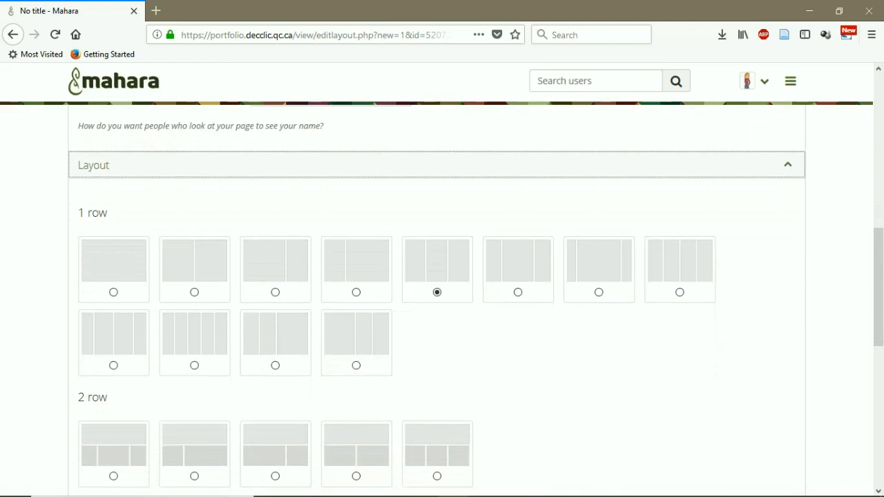
{"action": "left_click", "coordinate": [194, 293]}
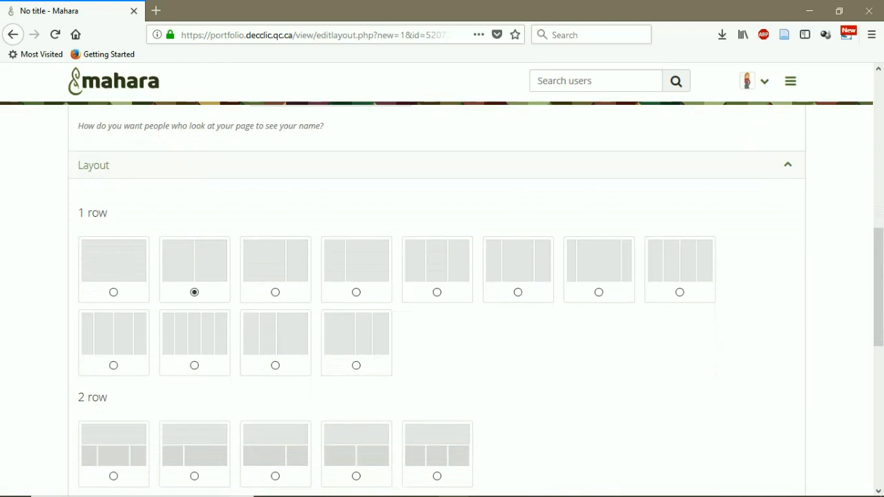
{"action": "scroll", "scroll_direction": "down", "scroll_amount": 3}
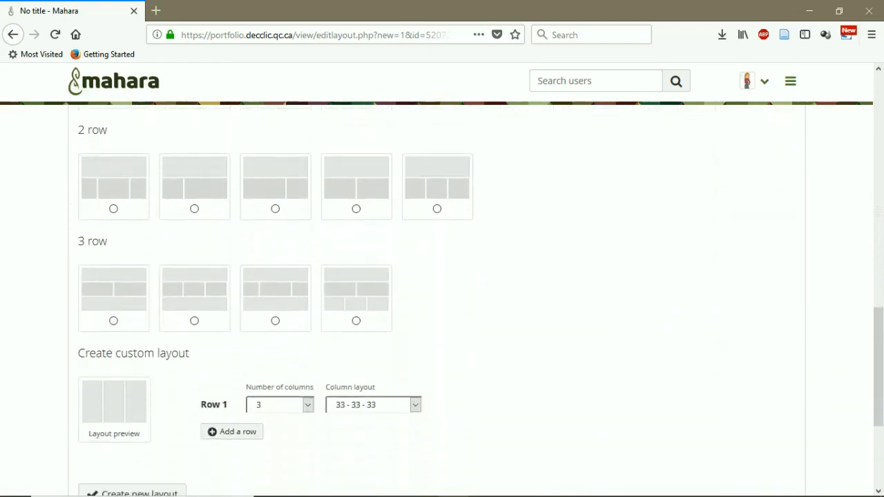
{"action": "scroll", "scroll_direction": "down", "scroll_amount": 3}
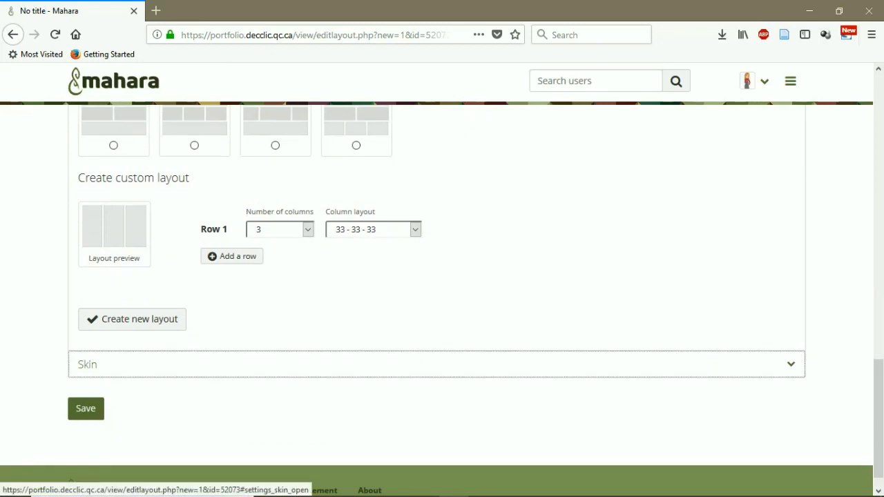
{"action": "left_click", "coordinate": [437, 364]}
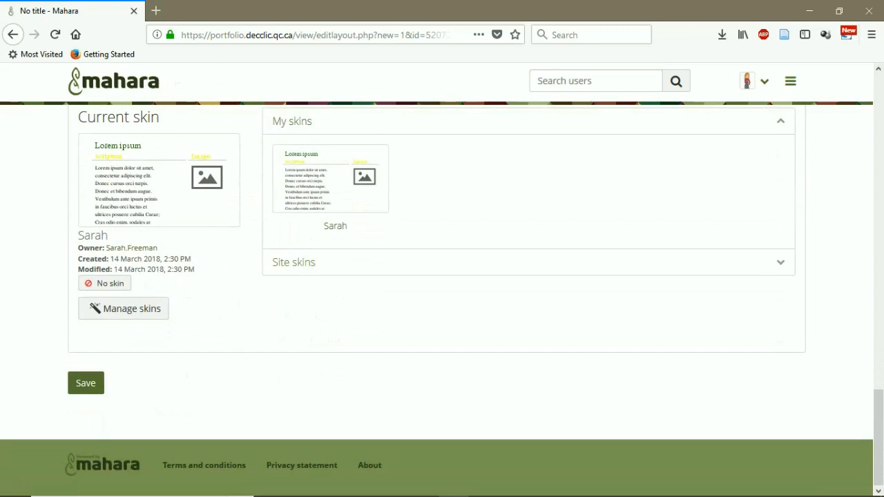
Save the page settings, opening the page's content editor
{"action": "left_click", "coordinate": [86, 383]}
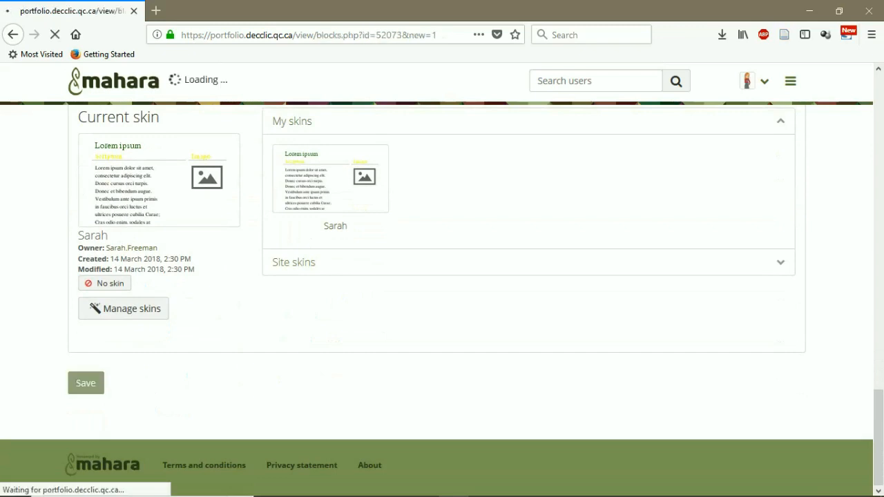
{"action": "left_click", "coordinate": [86, 383]}
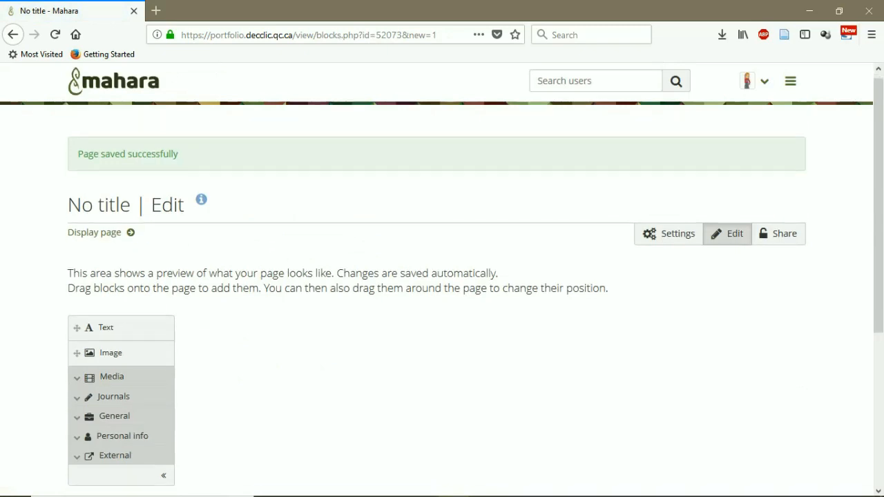
Add a Text block to the page and start editing its blank content
{"action": "scroll", "scroll_direction": "down", "scroll_amount": 3}
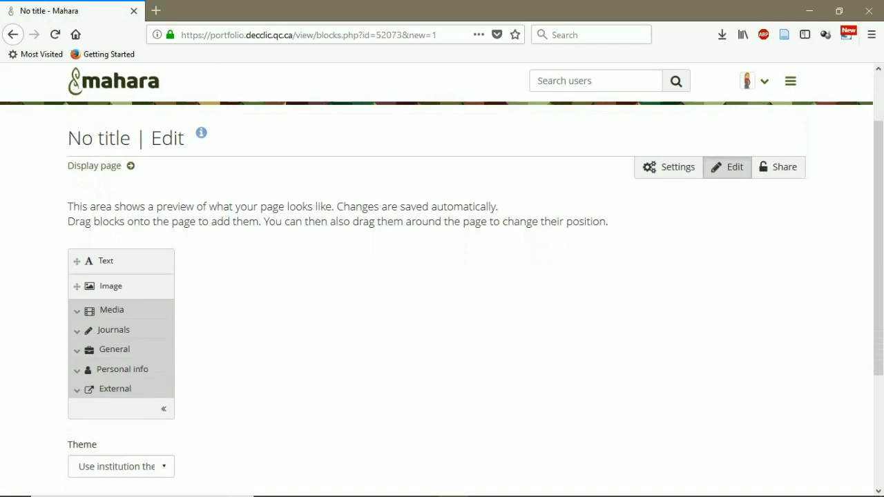
{"action": "mouse_move", "coordinate": [105, 260]}
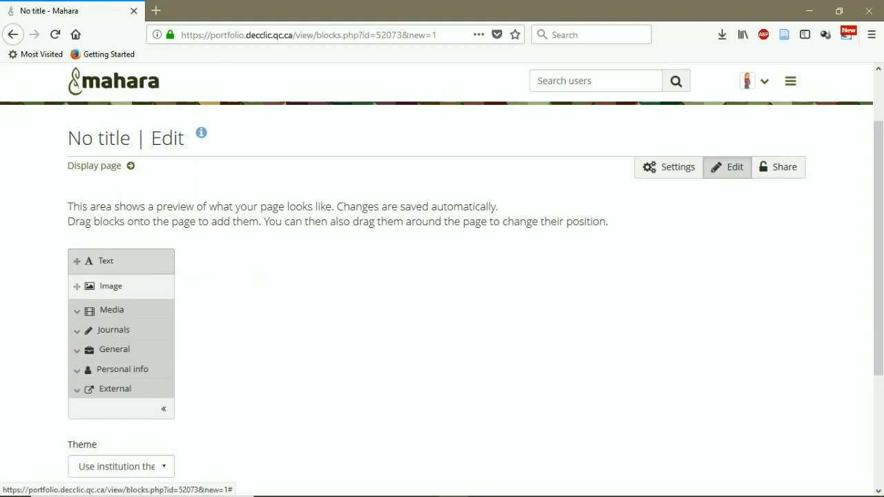
{"action": "left_click", "coordinate": [105, 260]}
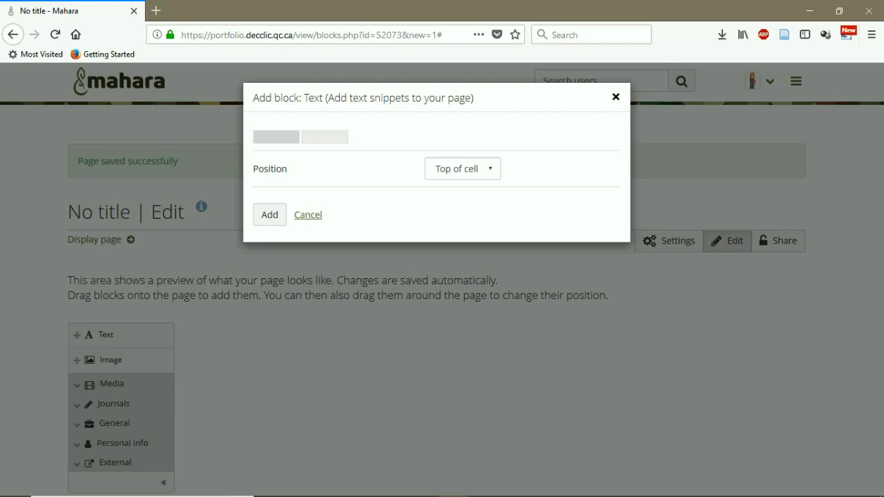
{"action": "left_click", "coordinate": [270, 214]}
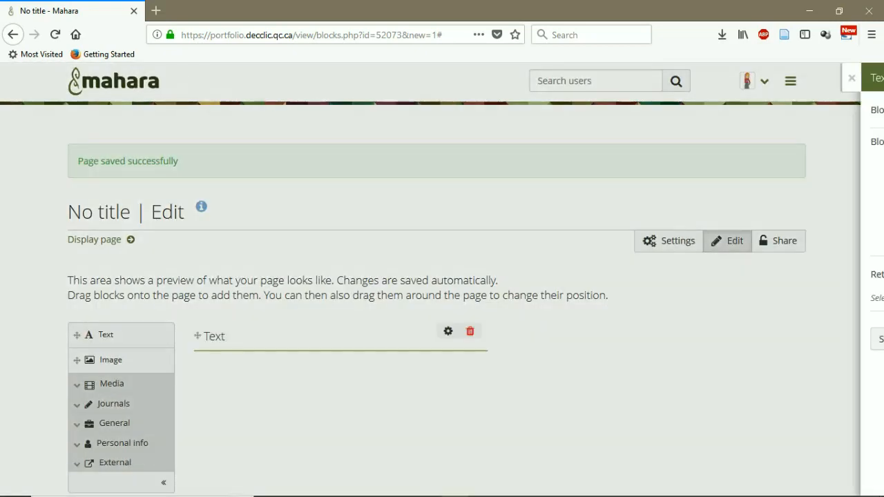
{"action": "left_click", "coordinate": [447, 332]}
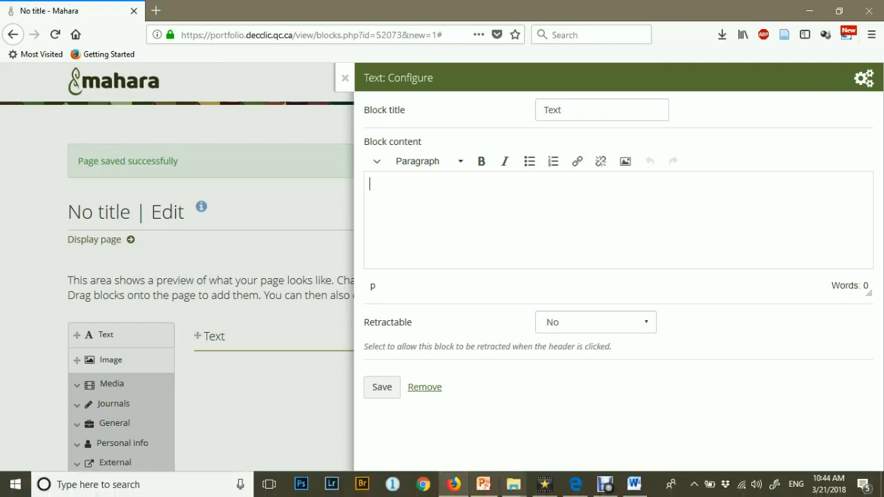
Select the present perfect tense notes in the Word document for copying into the Text block
{"action": "left_click", "coordinate": [633, 484]}
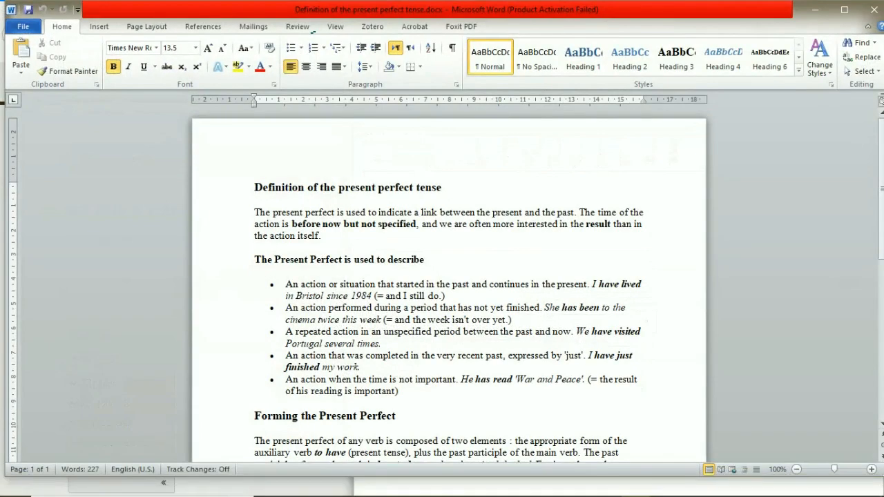
{"action": "left_click_drag", "start_coordinate": [254, 188], "coordinate": [398, 398]}
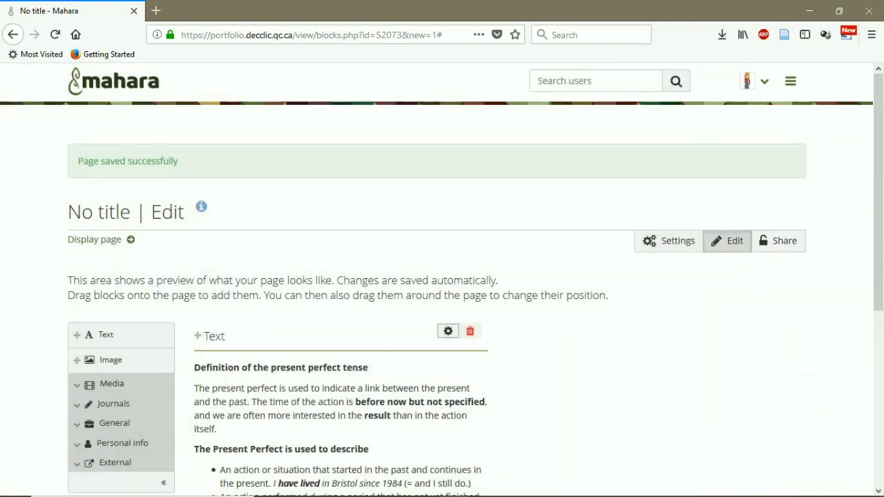
{"action": "scroll", "scroll_direction": "down", "scroll_amount": 3}
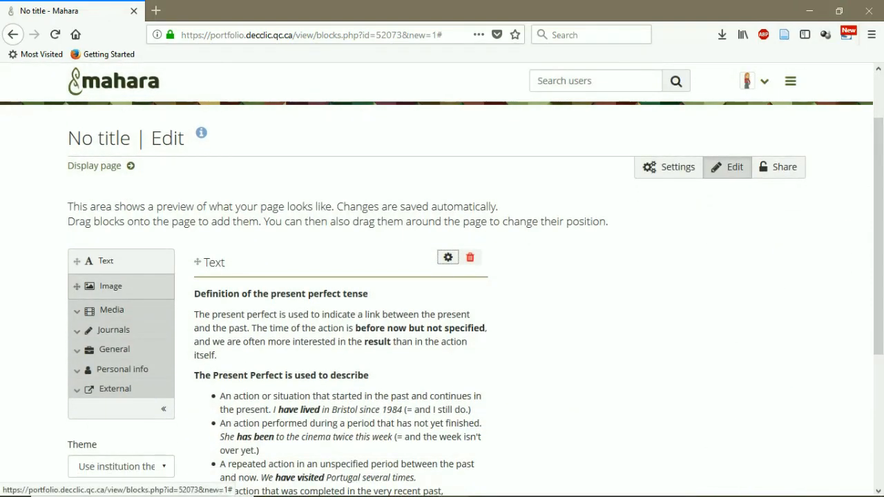
{"action": "mouse_move", "coordinate": [111, 286]}
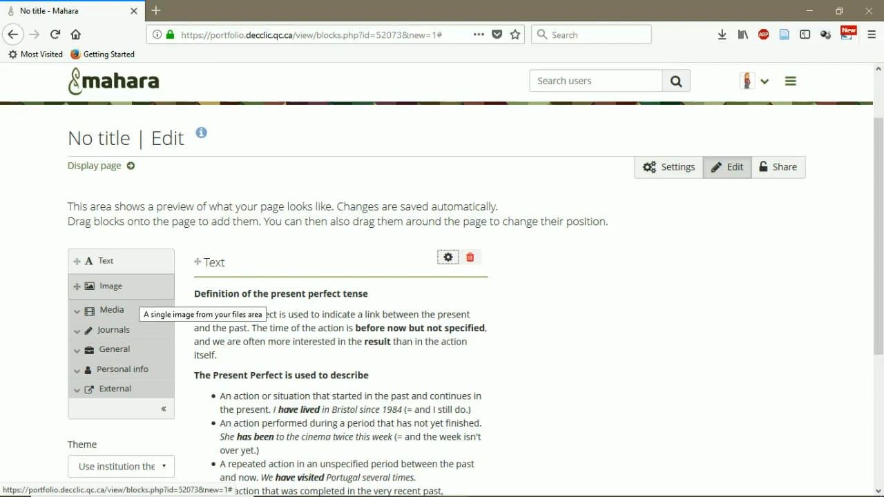
Add an Image block positioned at Top of cell, above the Text block
{"action": "left_click", "coordinate": [111, 286]}
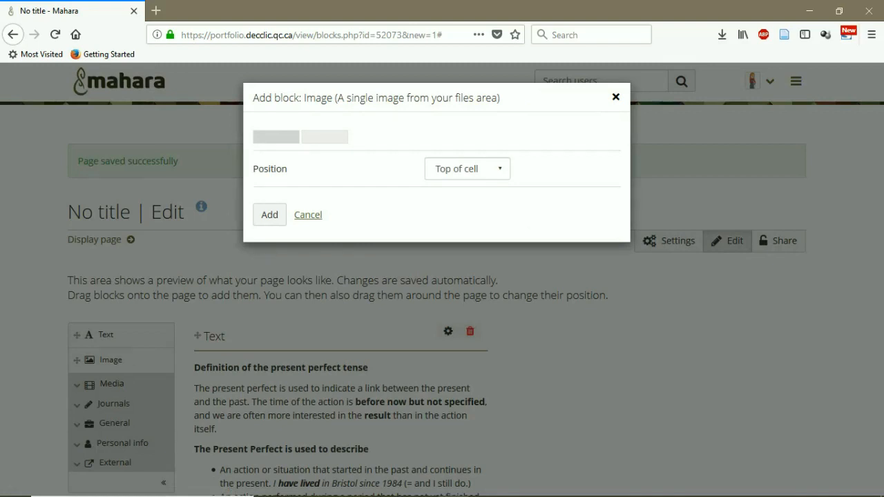
{"action": "left_click", "coordinate": [467, 169]}
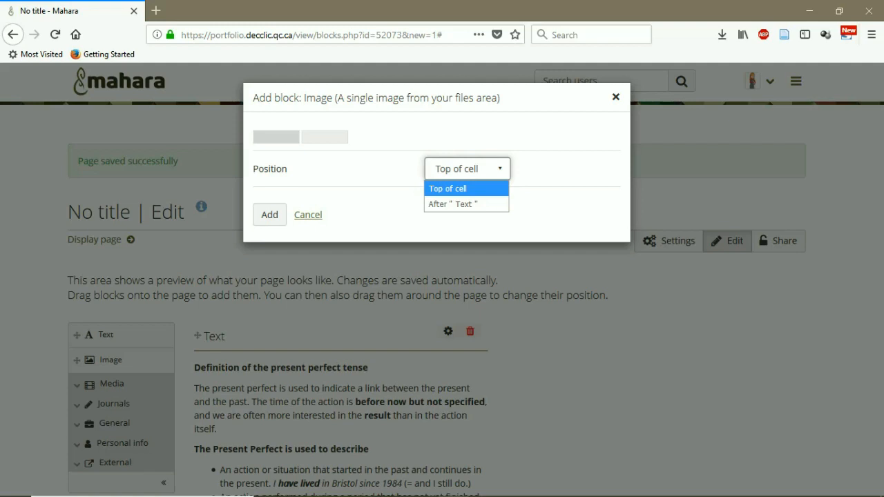
{"action": "left_click", "coordinate": [467, 188]}
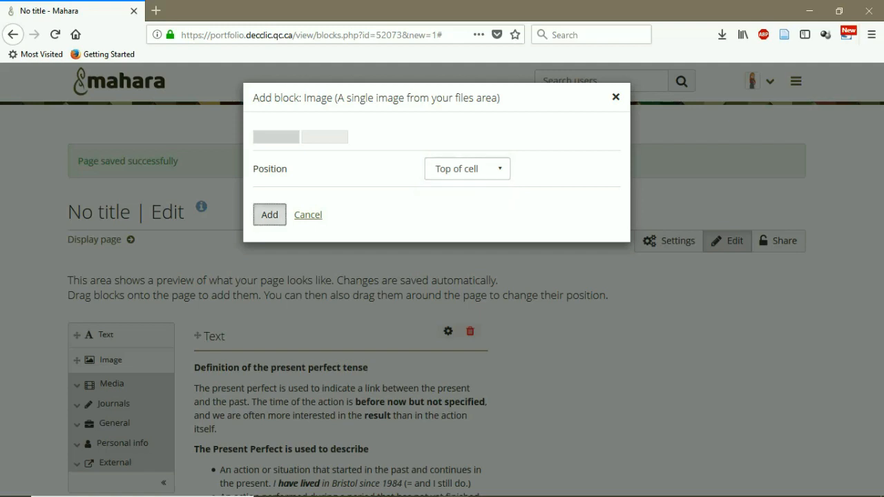
{"action": "left_click", "coordinate": [268, 214]}
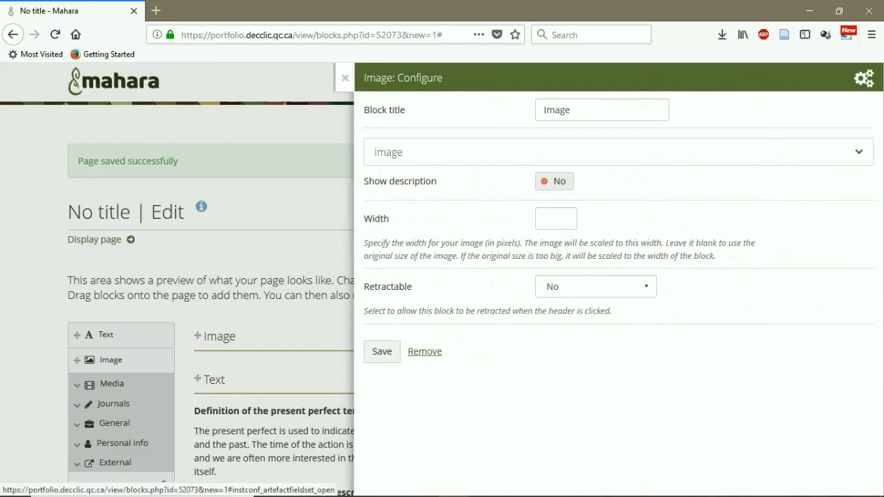
Set the Image block to present_perfect_tense.png from the English Grammar Course folder and save it
{"action": "left_click", "coordinate": [614, 152]}
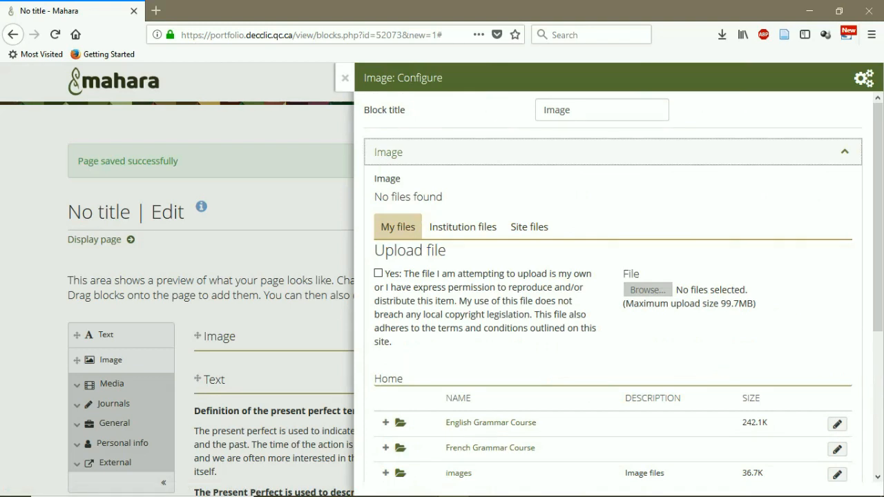
{"action": "scroll", "scroll_direction": "down", "scroll_amount": 3}
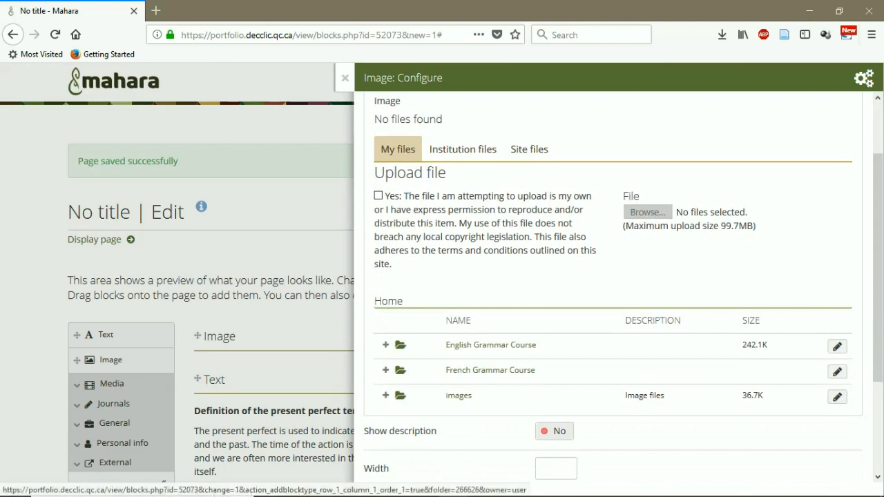
{"action": "left_click", "coordinate": [490, 346]}
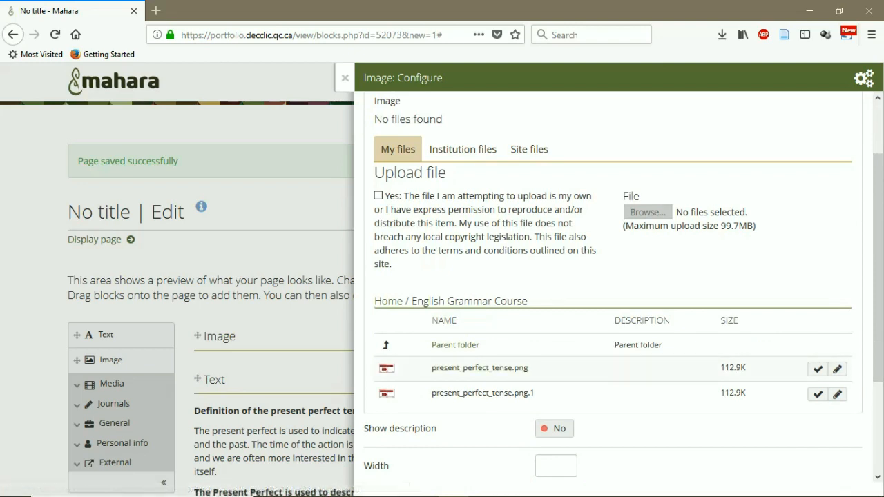
{"action": "mouse_move", "coordinate": [480, 368]}
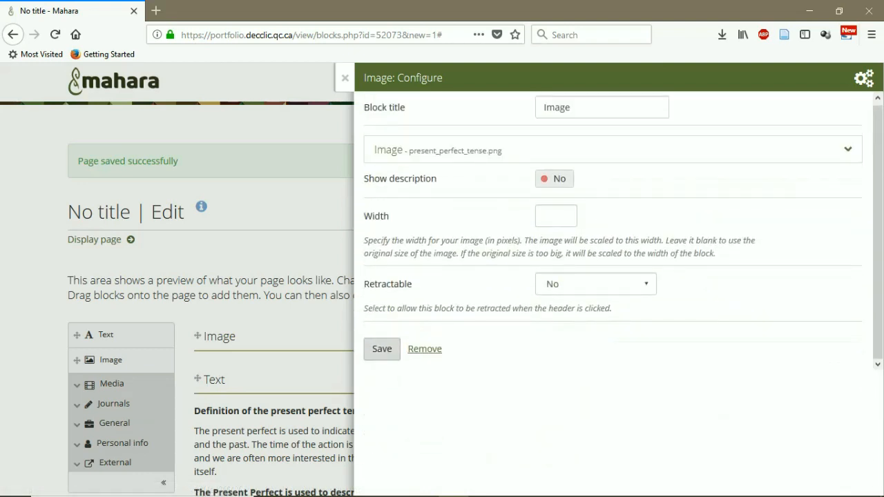
{"action": "left_click", "coordinate": [382, 348]}
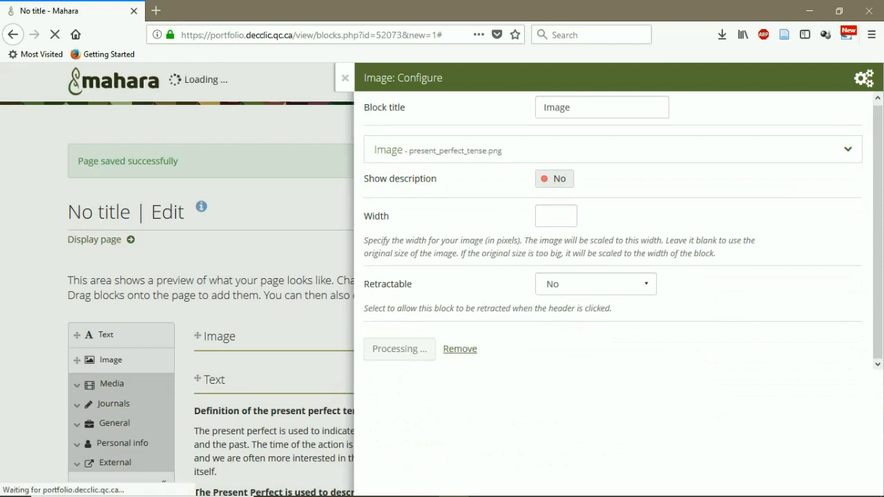
{"action": "left_click", "coordinate": [399, 348]}
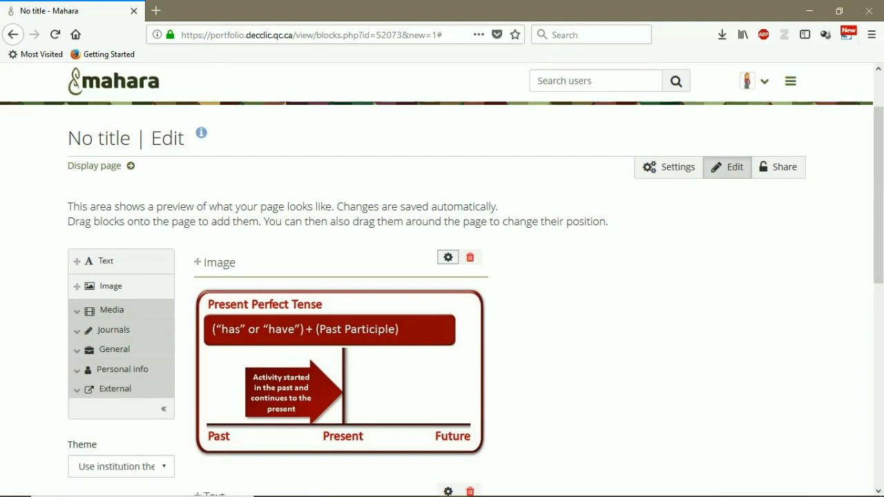
Expand the Media block group and start adding a File(s) to download block
{"action": "scroll", "scroll_direction": "up", "scroll_amount": 3}
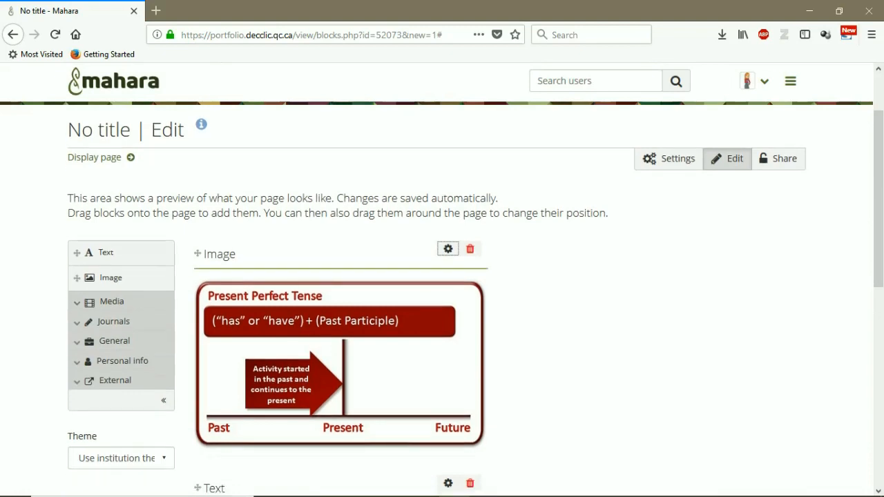
{"action": "scroll", "scroll_direction": "down", "scroll_amount": 3}
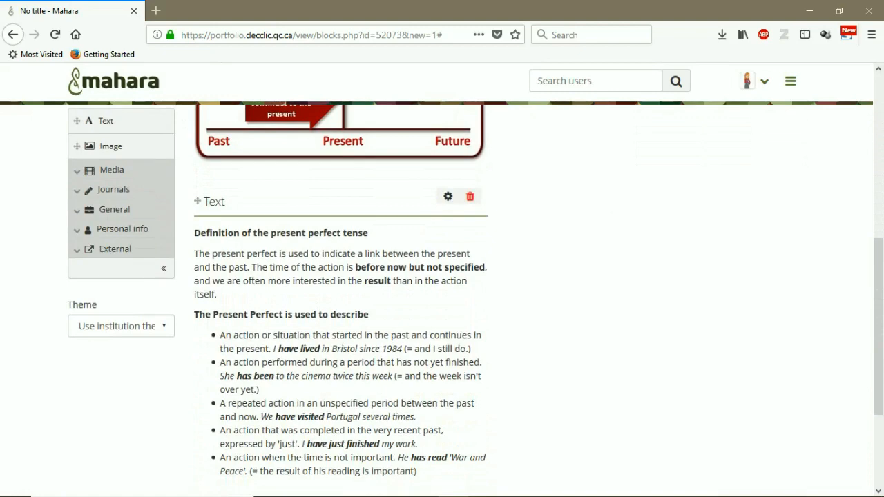
{"action": "scroll", "scroll_direction": "up", "scroll_amount": 3}
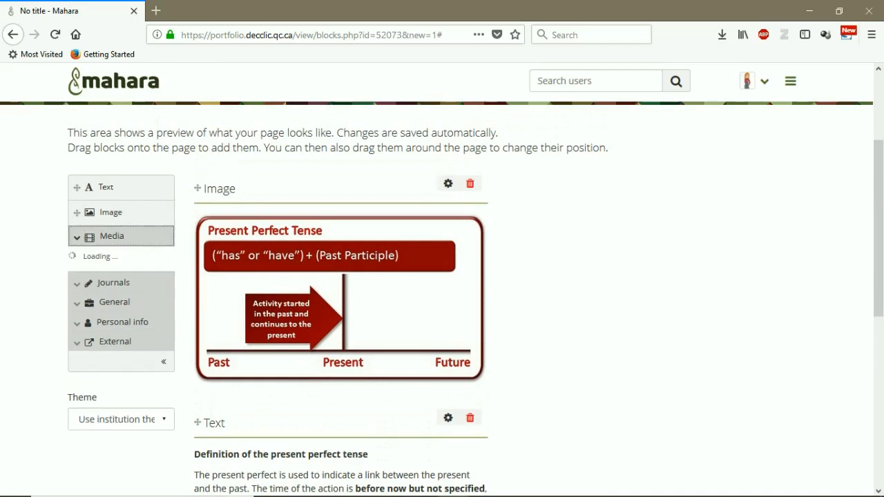
{"action": "left_click", "coordinate": [111, 235]}
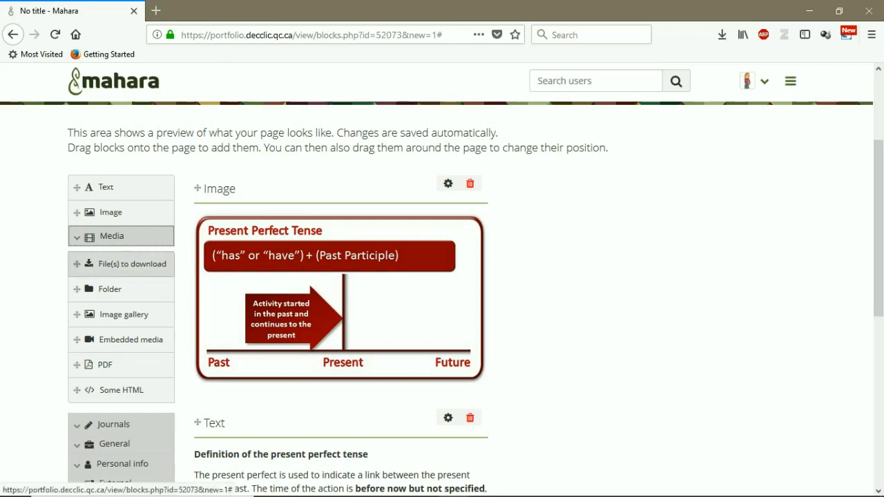
{"action": "mouse_move", "coordinate": [132, 264]}
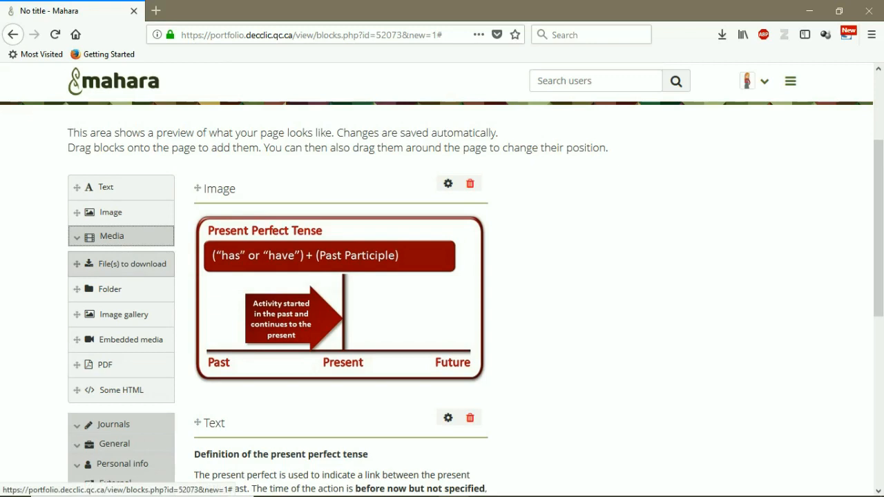
{"action": "left_click", "coordinate": [133, 264]}
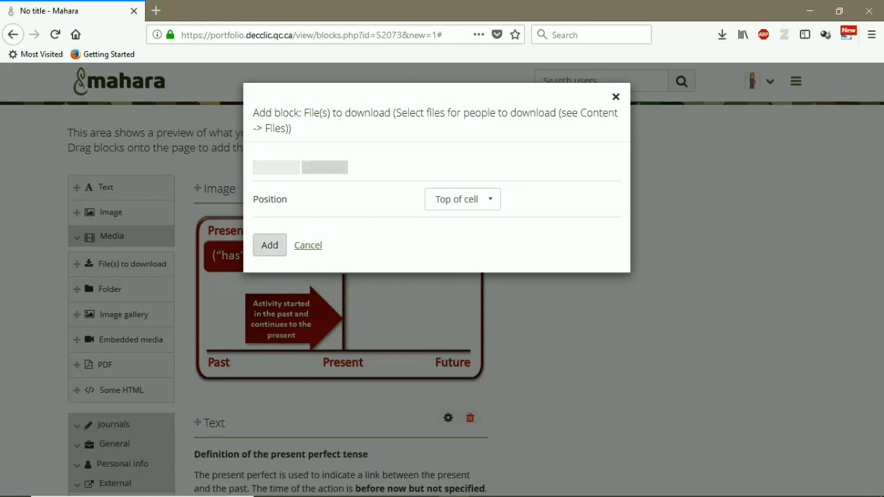
Confirm the File(s) to download block and attach 'Definition of the present perfect tense.docx' from the English Grammar Course folder
{"action": "left_click", "coordinate": [270, 245]}
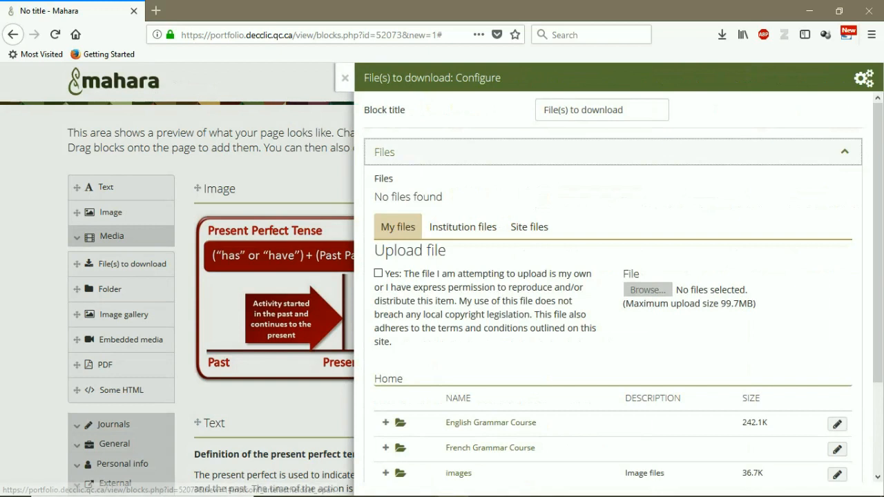
{"action": "scroll", "scroll_direction": "down", "scroll_amount": 3}
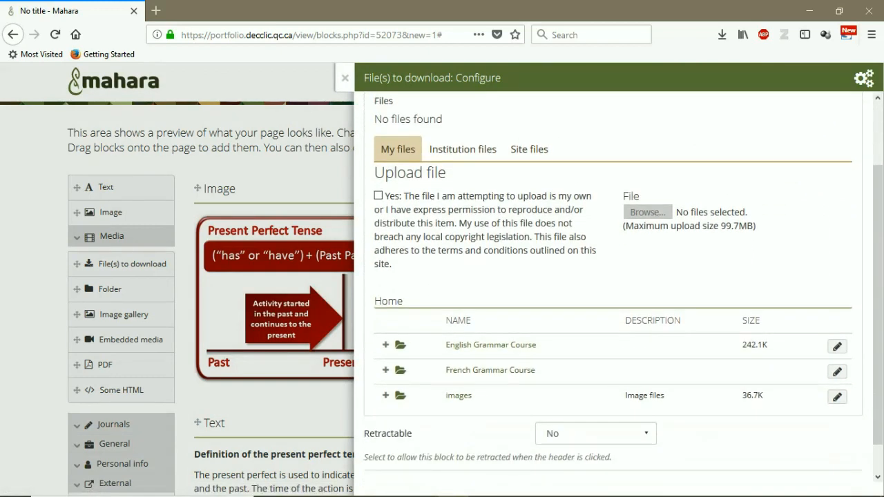
{"action": "left_click", "coordinate": [385, 346]}
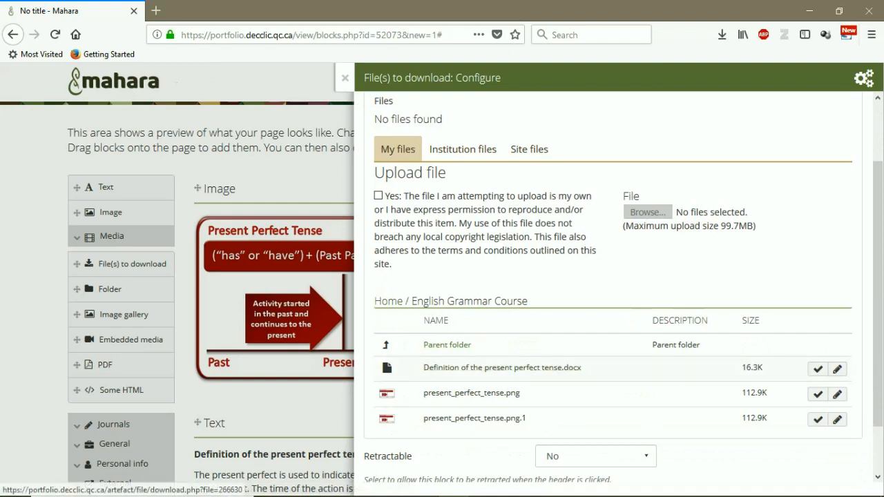
{"action": "left_click", "coordinate": [818, 369]}
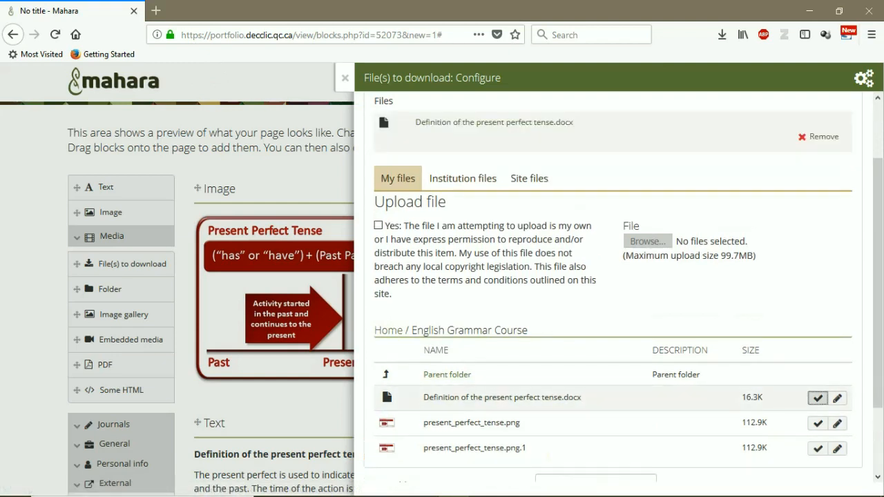
{"action": "scroll", "scroll_direction": "down", "scroll_amount": 3}
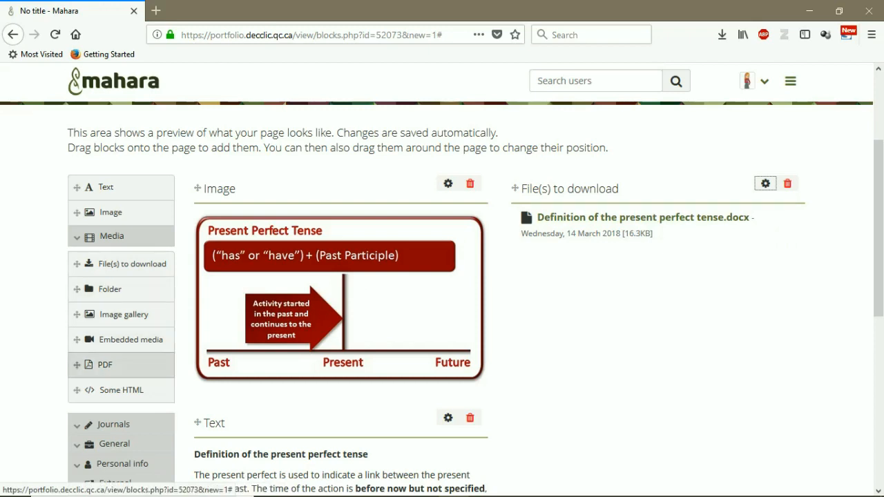
{"action": "mouse_move", "coordinate": [105, 365]}
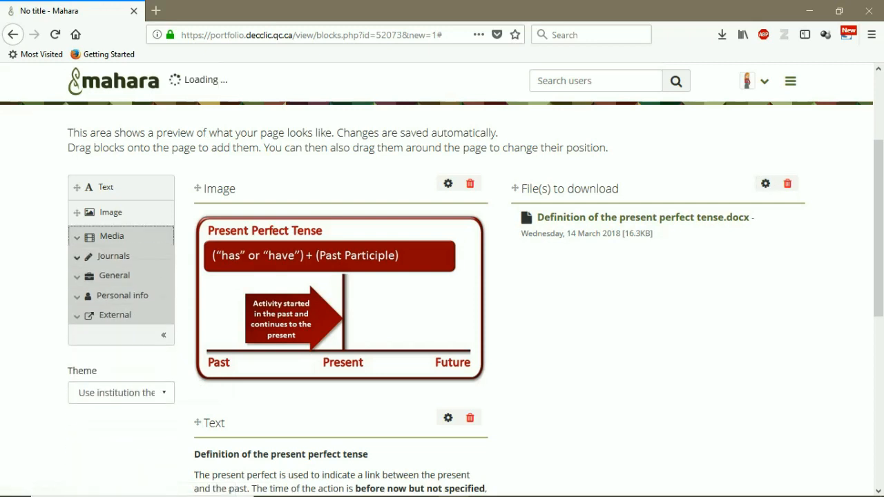
Switch the block palette from Media to Journals and add a Journal entry block to the page
{"action": "left_click", "coordinate": [113, 255]}
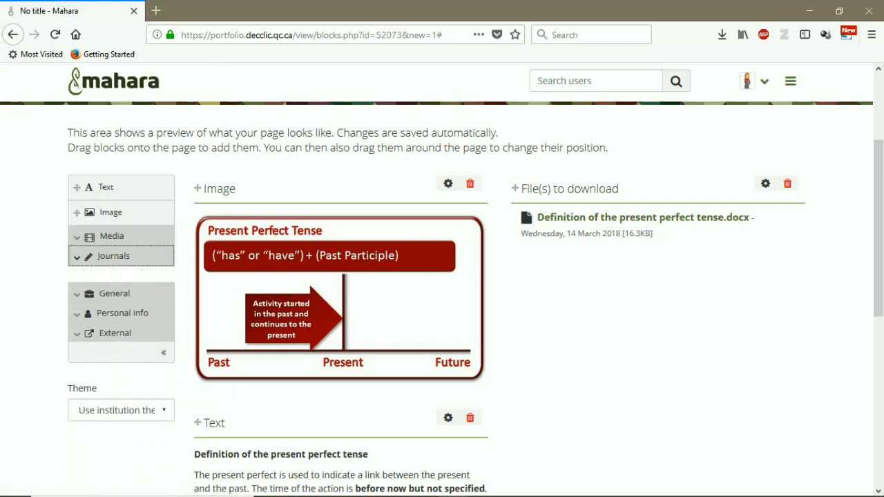
{"action": "left_click", "coordinate": [113, 256]}
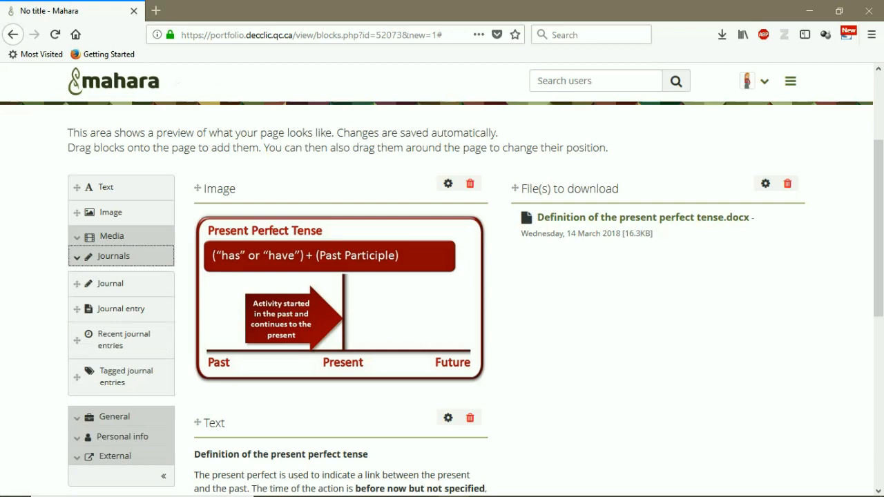
{"action": "mouse_move", "coordinate": [111, 283]}
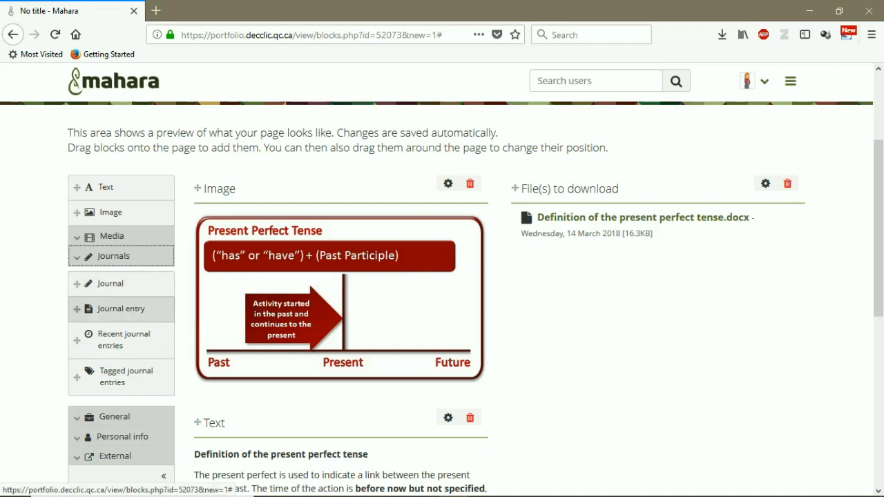
{"action": "left_click", "coordinate": [122, 310]}
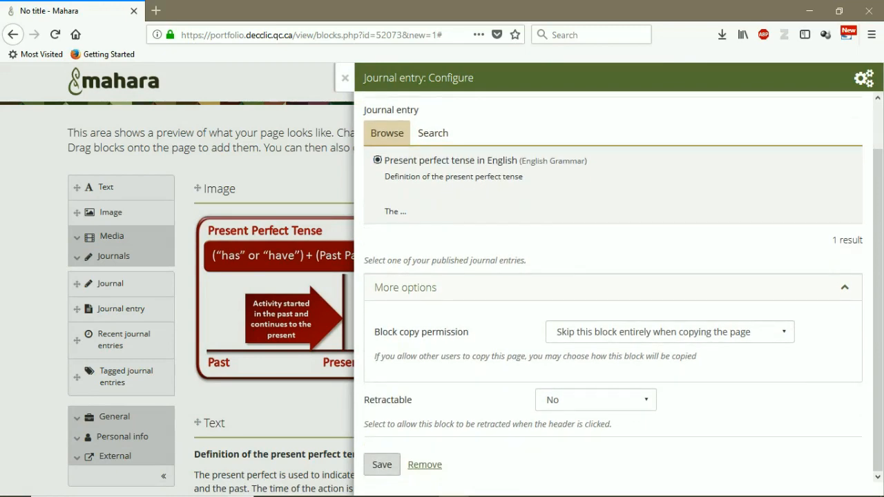
Save the Journal entry block showing 'Present perfect tense in English'
{"action": "left_click", "coordinate": [381, 465]}
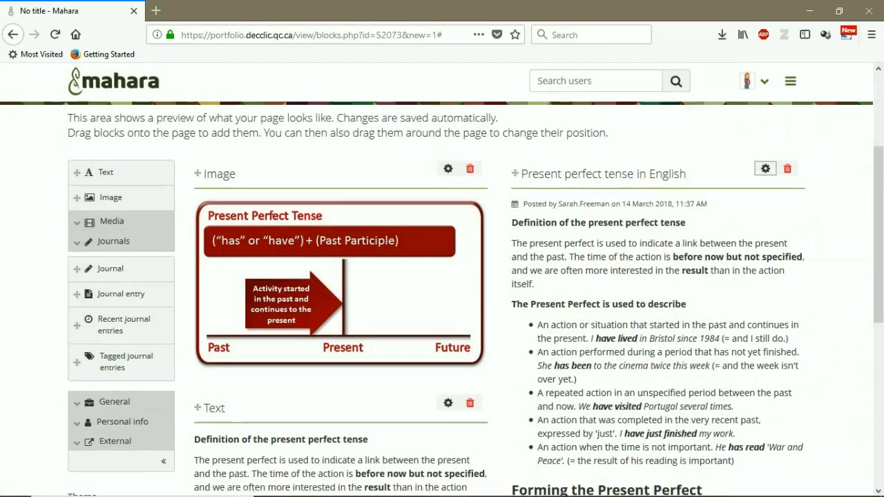
{"action": "scroll", "scroll_direction": "down", "scroll_amount": 3}
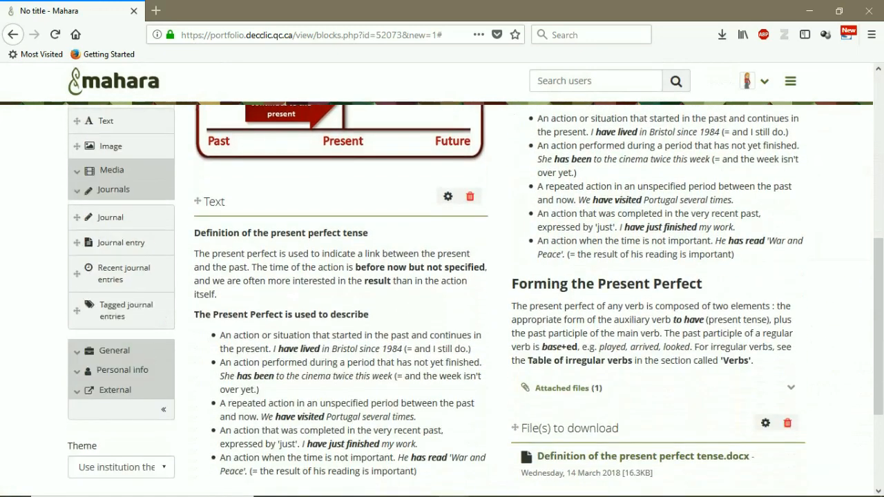
{"action": "scroll", "scroll_direction": "up", "scroll_amount": 3}
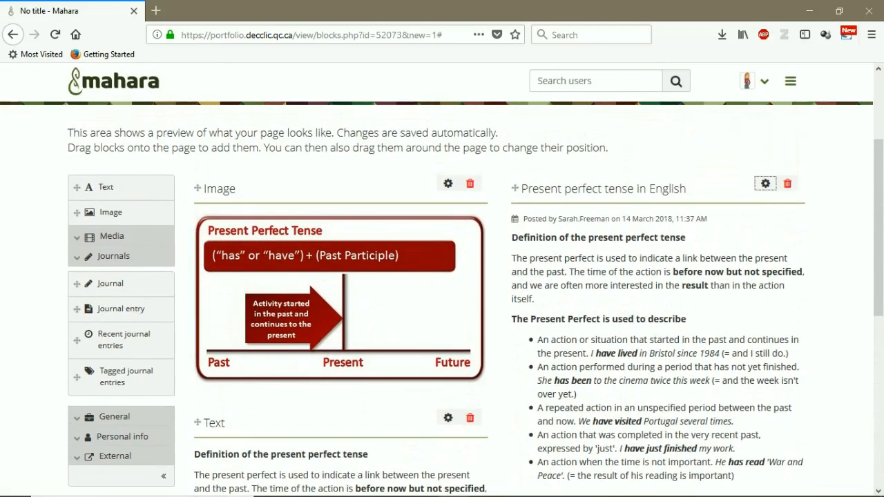
{"action": "scroll", "scroll_direction": "down", "scroll_amount": 3}
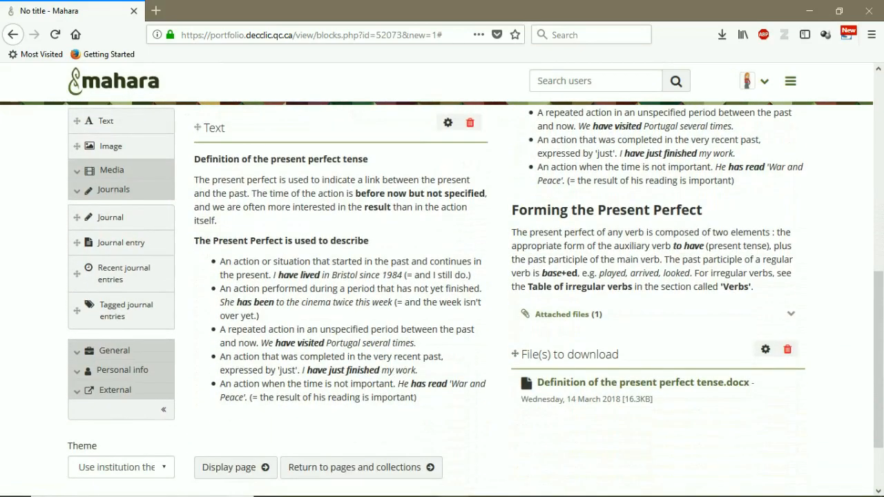
{"action": "scroll", "scroll_direction": "down", "scroll_amount": 3}
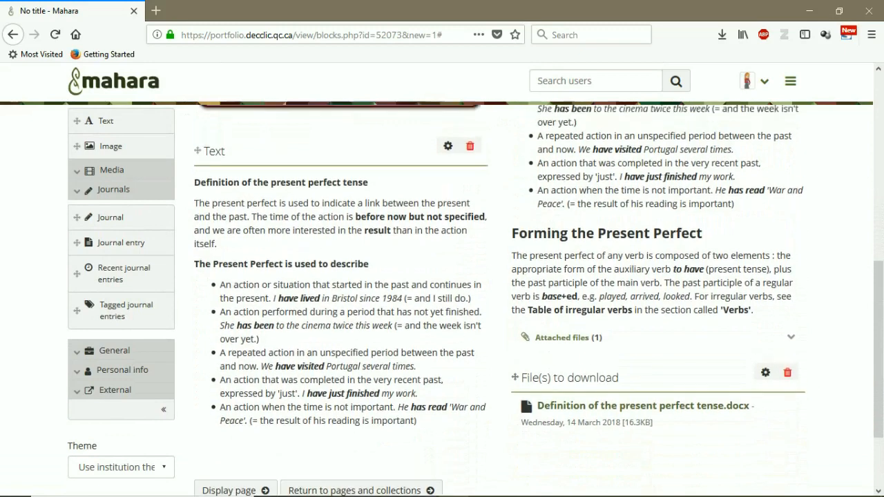
{"action": "scroll", "scroll_direction": "up", "scroll_amount": 3}
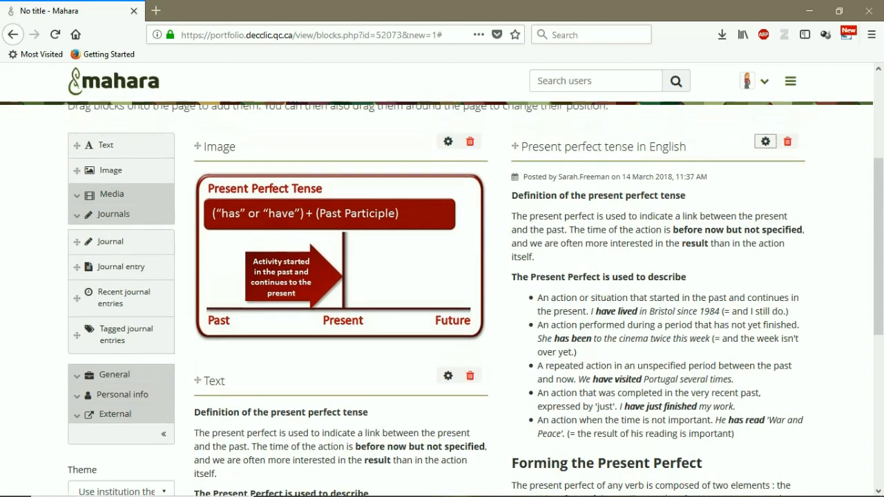
{"action": "scroll", "scroll_direction": "up", "scroll_amount": 3}
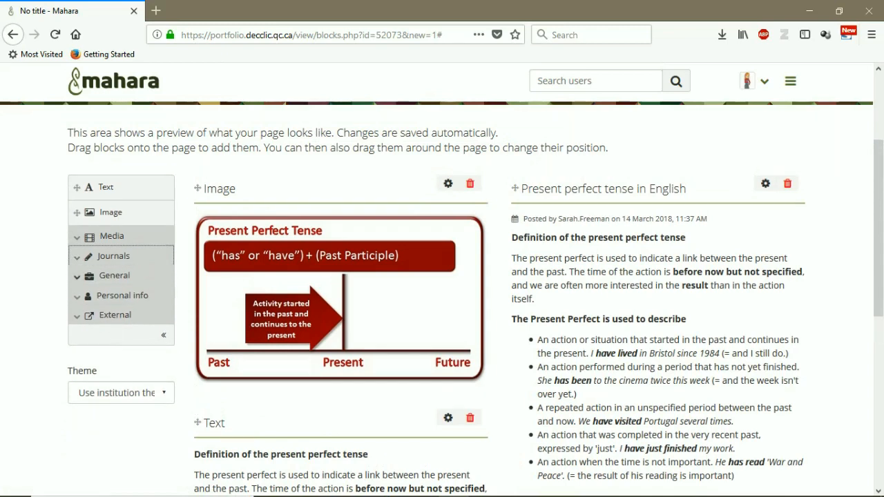
Browse the General, Personal info and External block categories before saving the page
{"action": "left_click", "coordinate": [114, 275]}
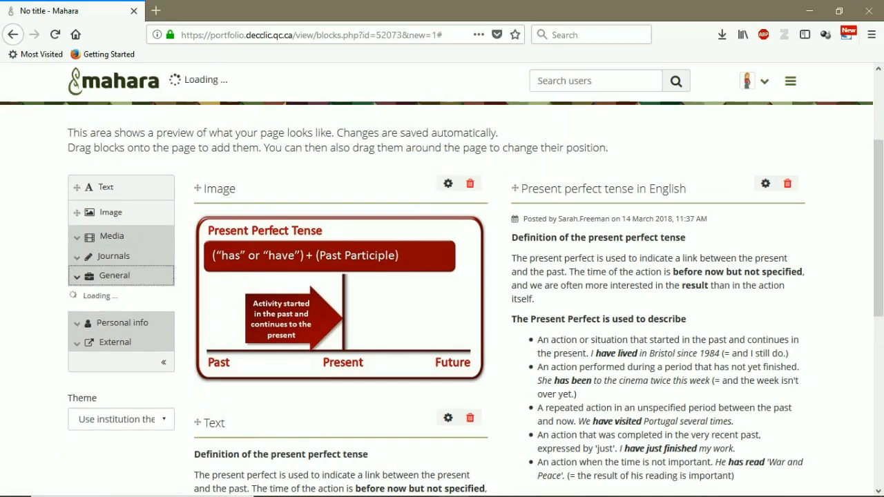
{"action": "left_click", "coordinate": [115, 275]}
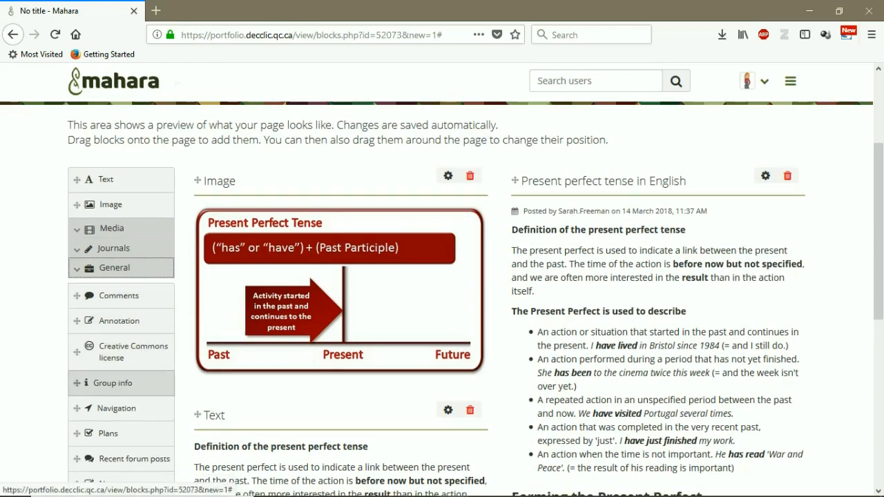
{"action": "scroll", "scroll_direction": "down", "scroll_amount": 3}
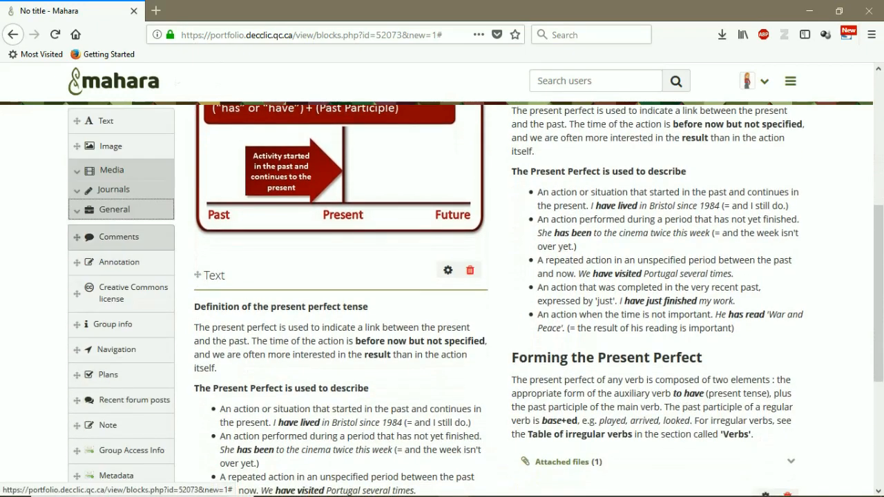
{"action": "left_click", "coordinate": [115, 210]}
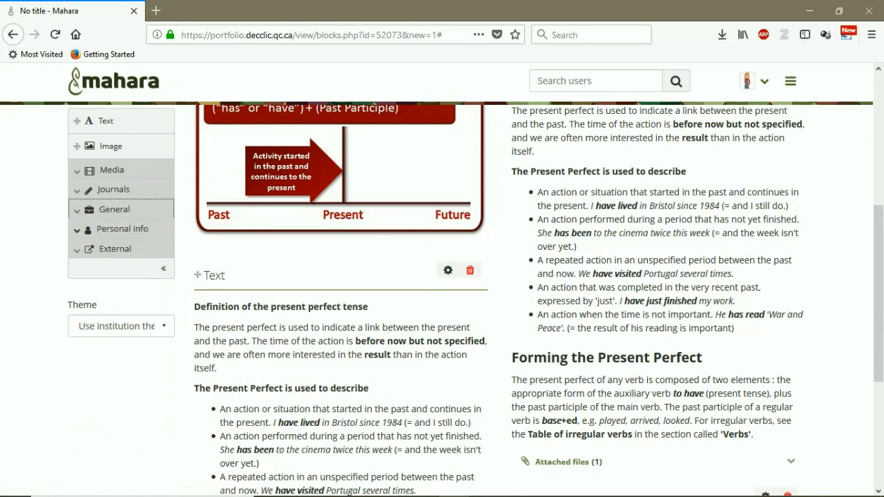
{"action": "left_click", "coordinate": [121, 229]}
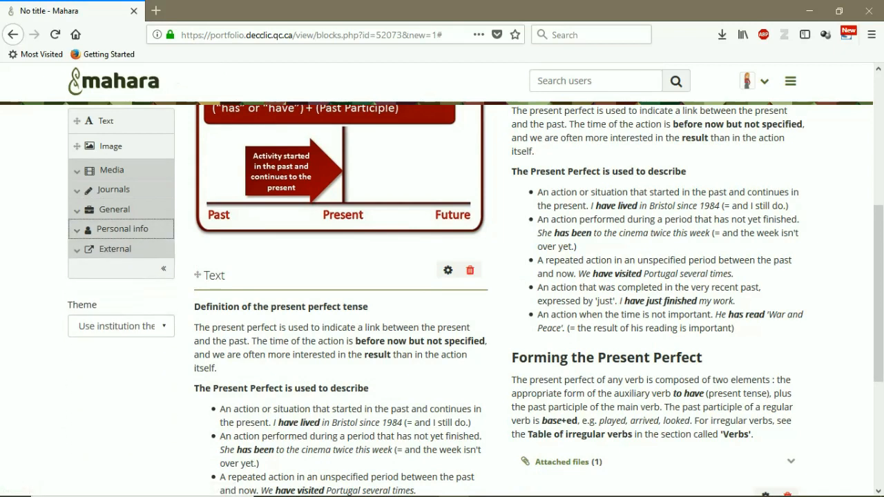
{"action": "left_click", "coordinate": [115, 248]}
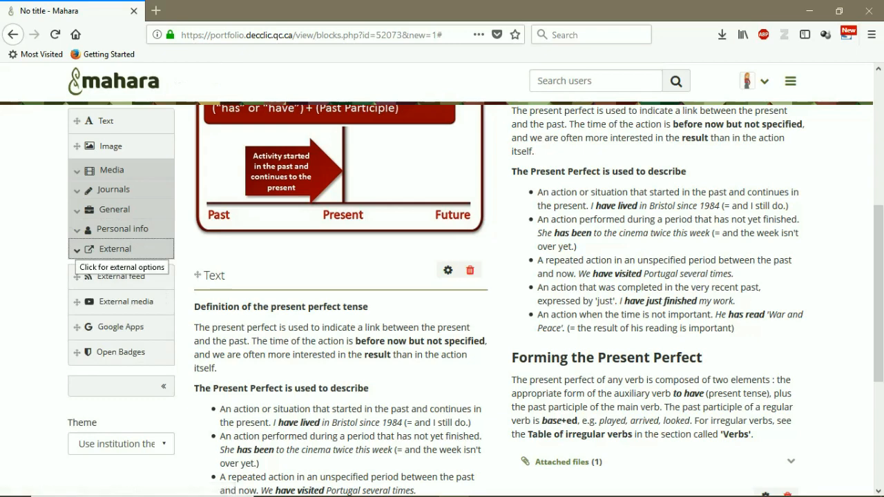
{"action": "scroll", "scroll_direction": "up", "scroll_amount": 3}
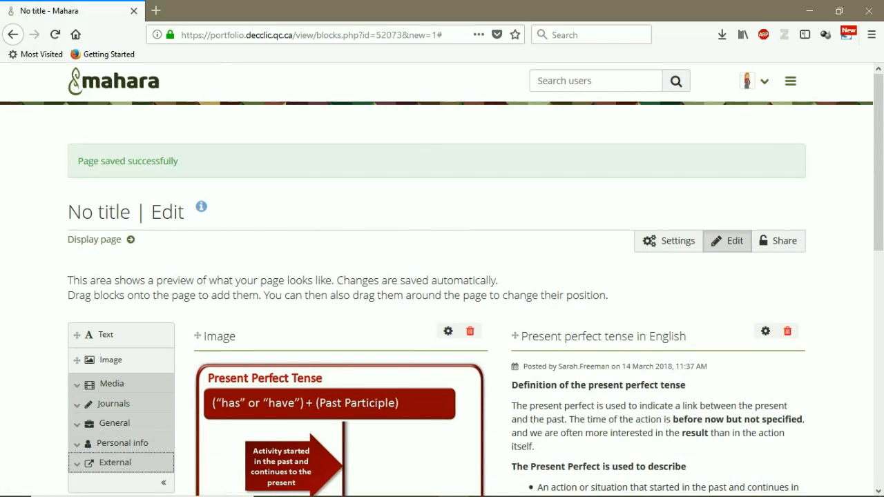
{"action": "mouse_move", "coordinate": [94, 239]}
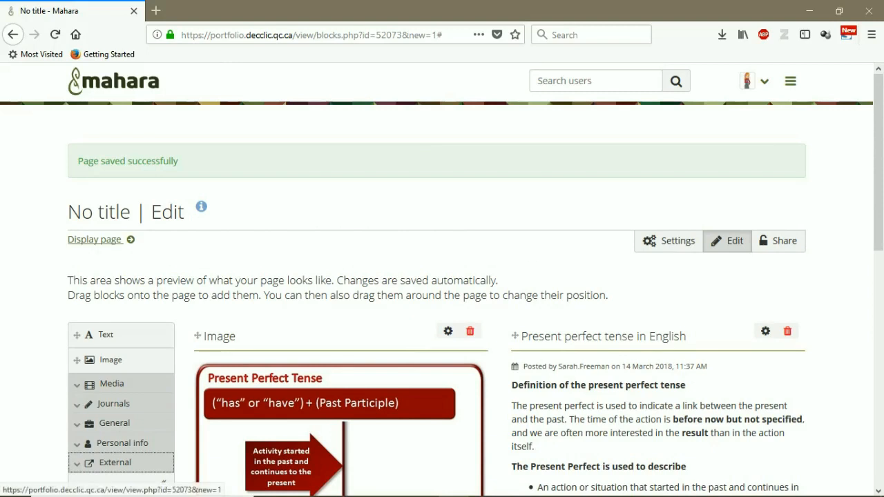
View the finished 'Research - 1' page in display view and scroll through its blocks
{"action": "left_click", "coordinate": [94, 239]}
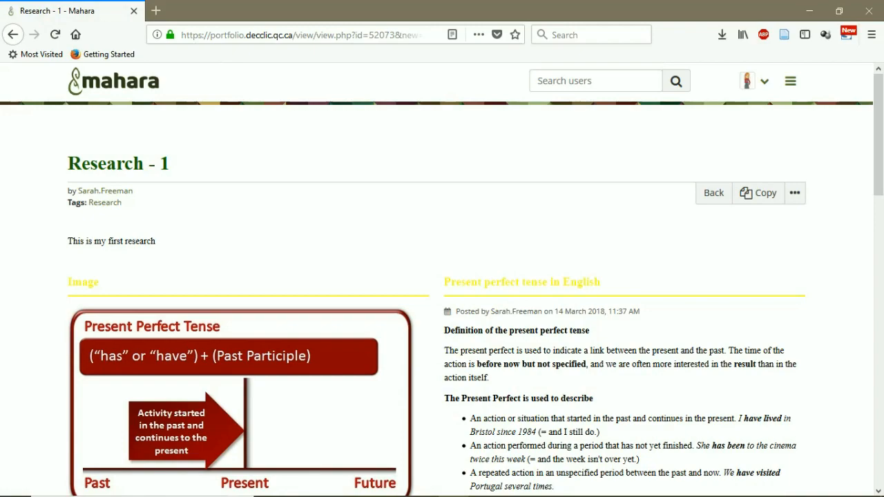
{"action": "scroll", "scroll_direction": "down", "scroll_amount": 3}
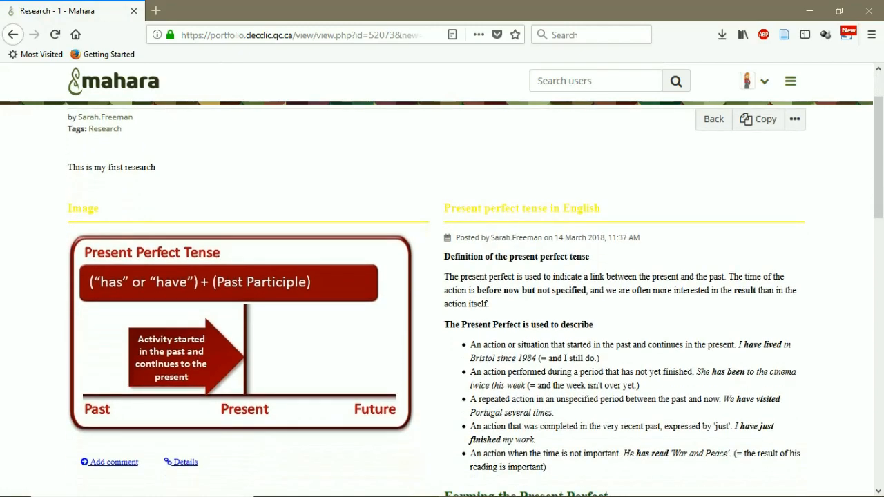
{"action": "scroll", "scroll_direction": "down", "scroll_amount": 3}
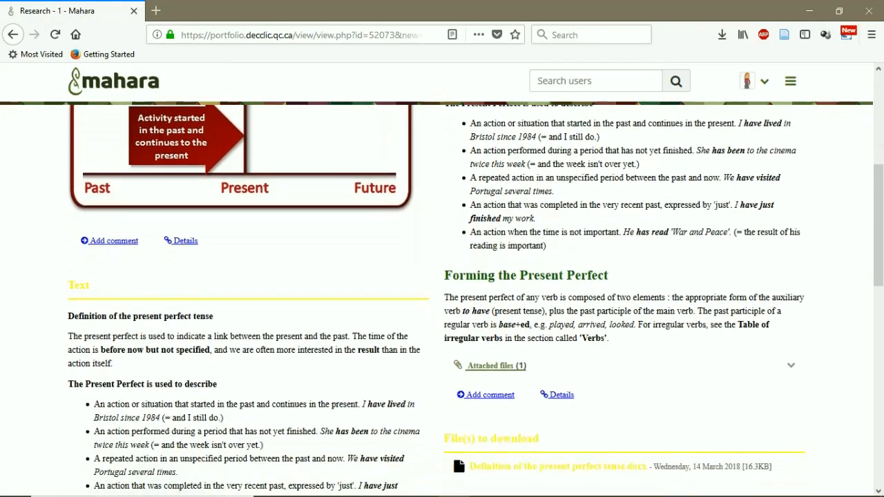
{"action": "scroll", "scroll_direction": "down", "scroll_amount": 3}
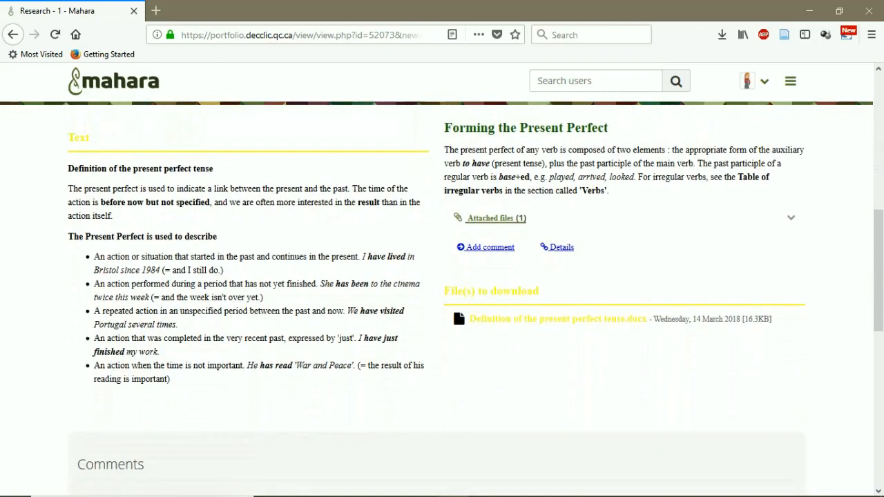
{"action": "scroll", "scroll_direction": "down", "scroll_amount": 3}
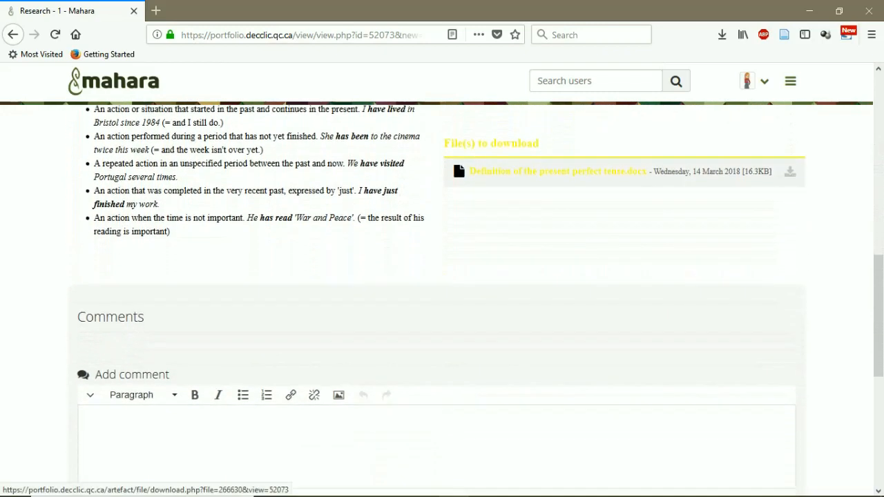
{"action": "scroll", "scroll_direction": "down", "scroll_amount": 3}
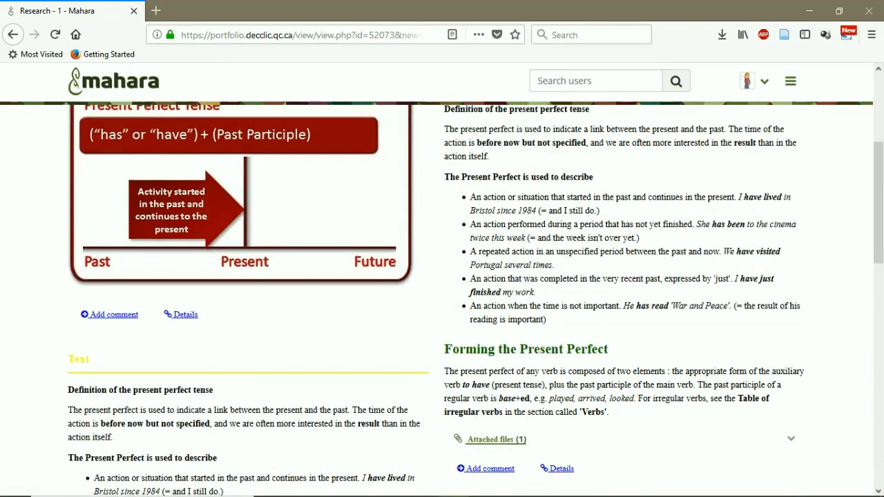
{"action": "scroll", "scroll_direction": "up", "scroll_amount": 3}
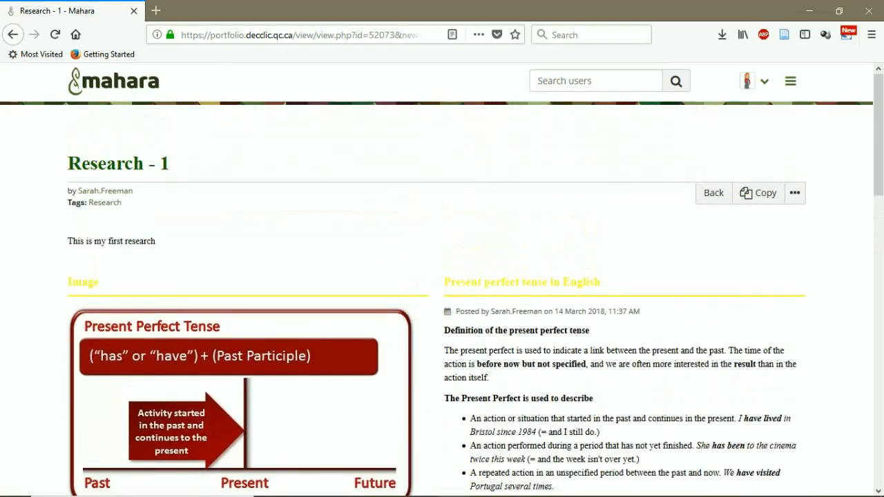
Go to Portfolio > Pages and collections via the main menu, where Research - 1 is listed
{"action": "left_click", "coordinate": [791, 80]}
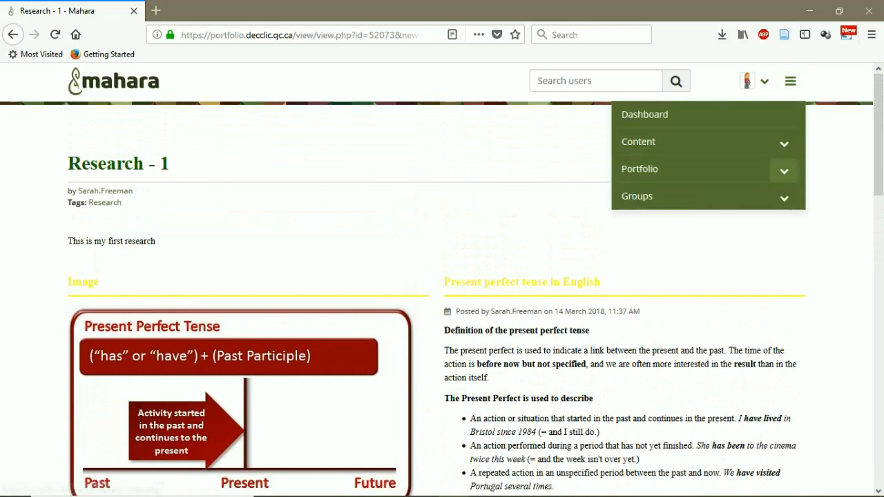
{"action": "left_click", "coordinate": [639, 168]}
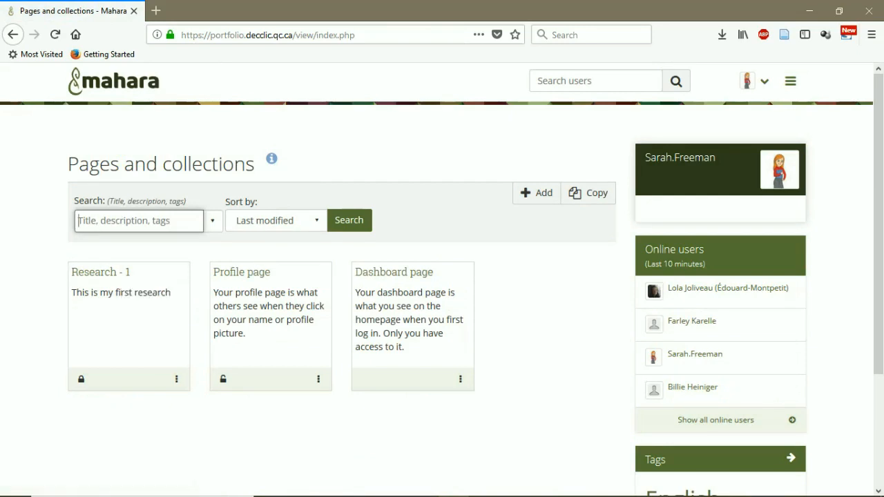
{"action": "left_click", "coordinate": [99, 271]}
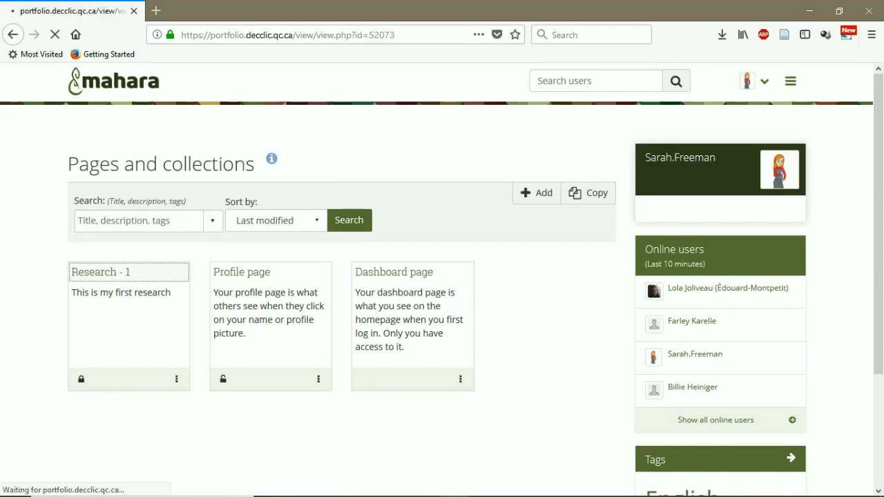
{"action": "left_click", "coordinate": [101, 271]}
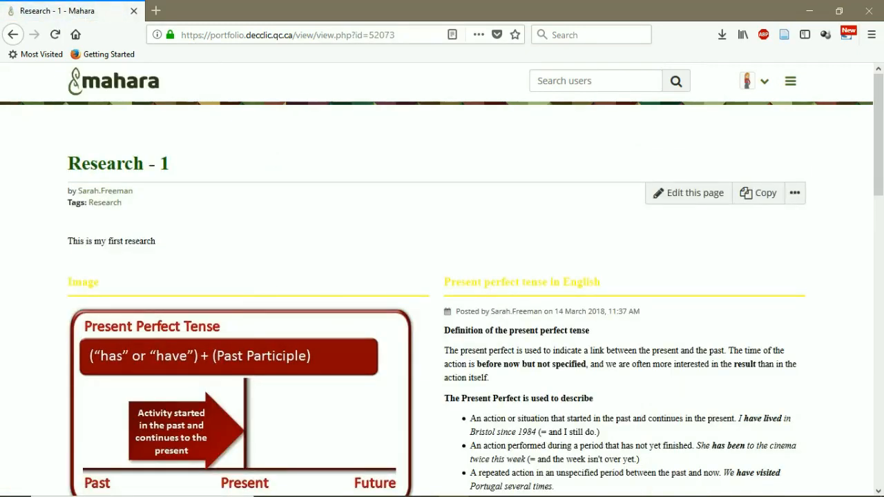
{"action": "mouse_move", "coordinate": [689, 192]}
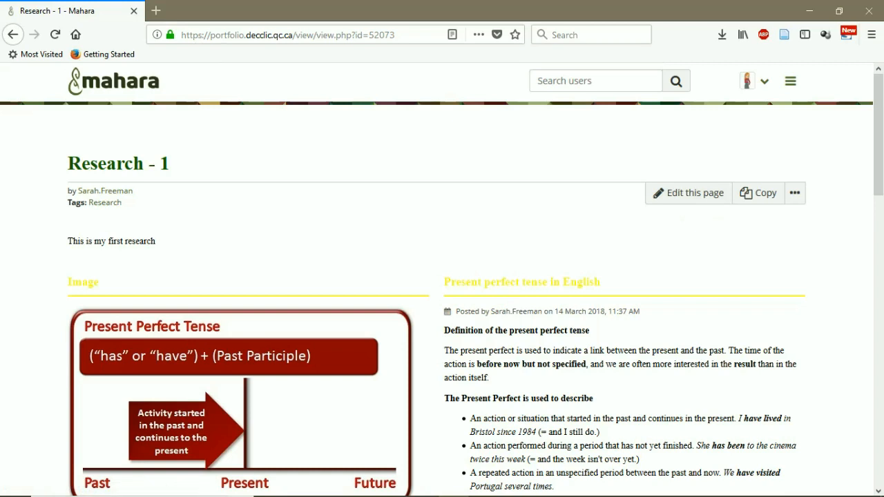
{"action": "left_click", "coordinate": [790, 80]}
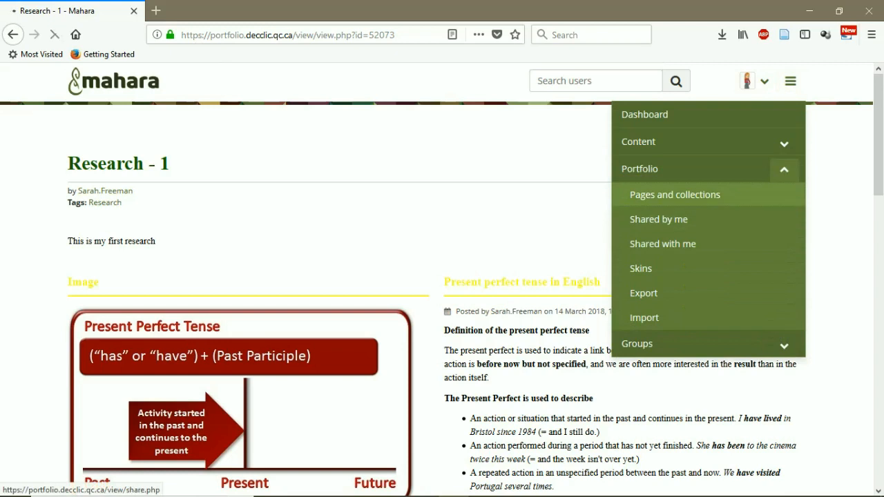
{"action": "left_click", "coordinate": [674, 194]}
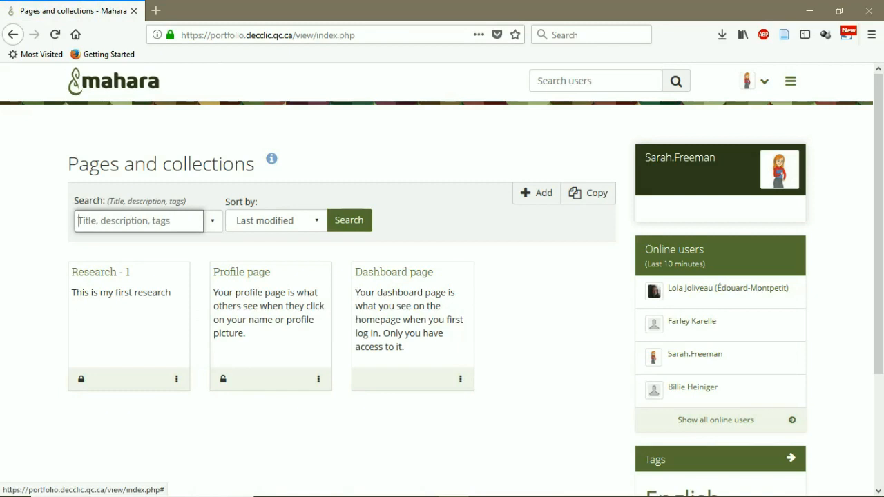
Open Manage access for Research - 1 and set Allow copying to Yes under Advanced options
{"action": "left_click", "coordinate": [80, 379]}
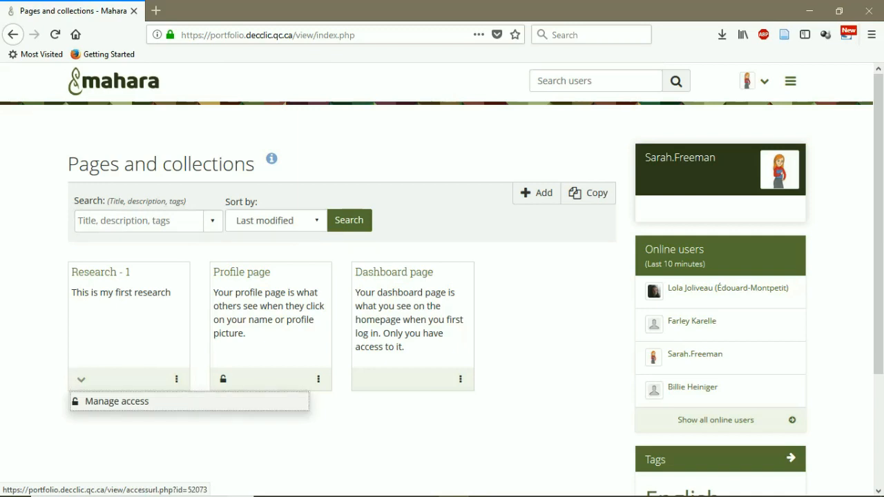
{"action": "left_click", "coordinate": [116, 401]}
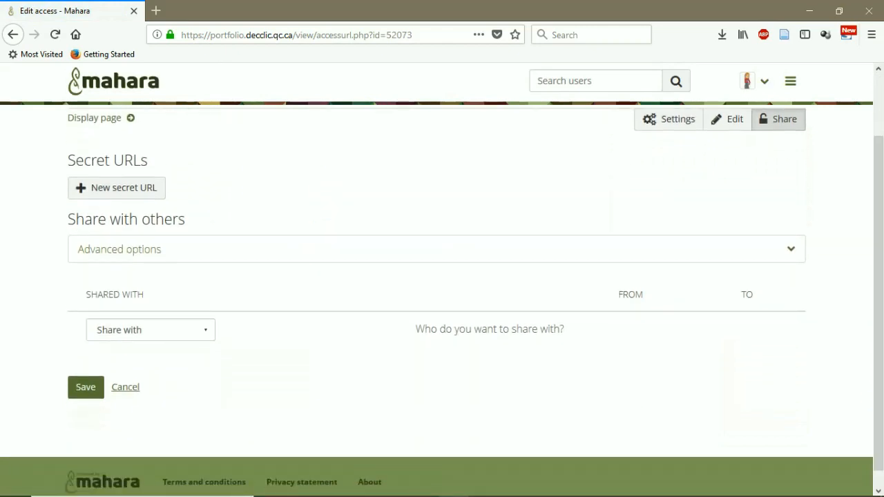
{"action": "left_click", "coordinate": [437, 249]}
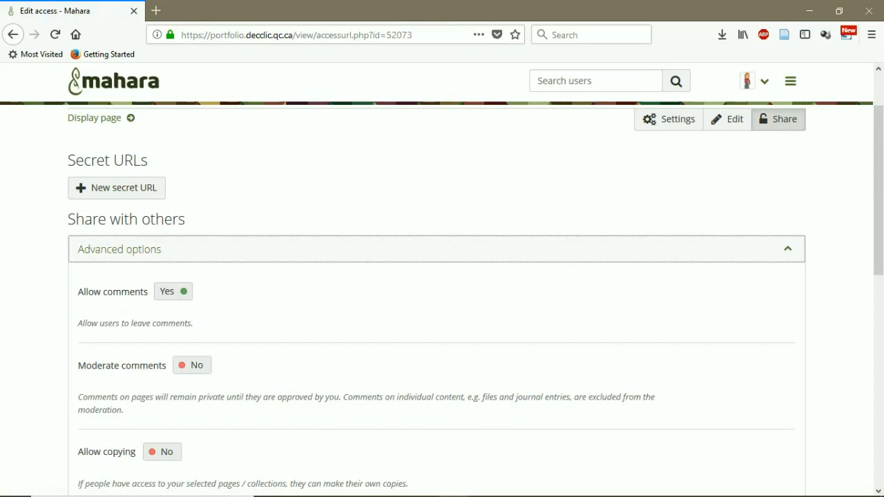
{"action": "scroll", "scroll_direction": "down", "scroll_amount": 3}
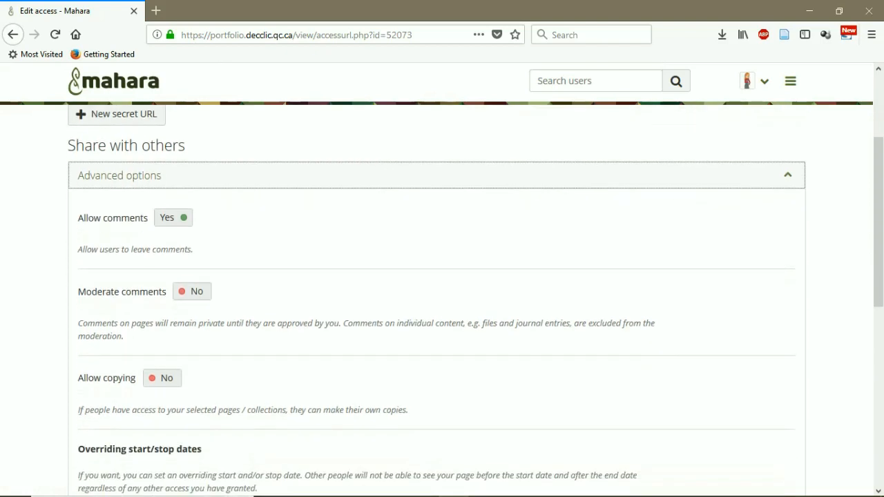
{"action": "scroll", "scroll_direction": "down", "scroll_amount": 3}
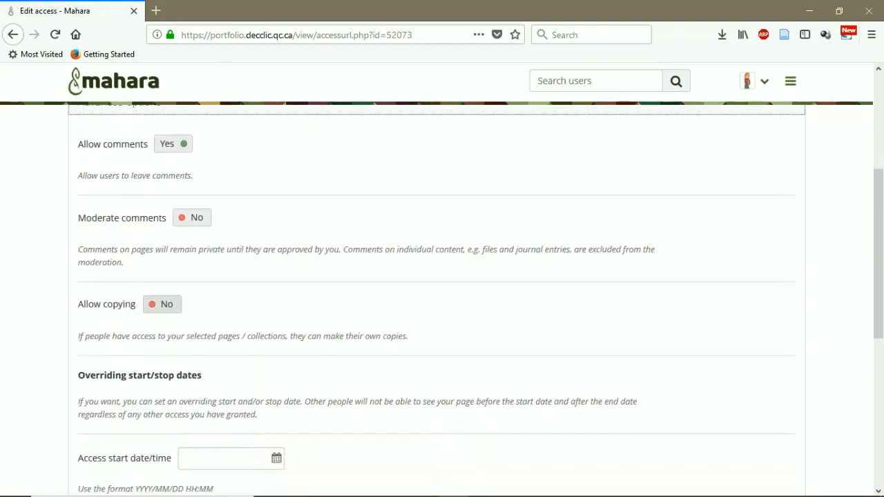
{"action": "left_click", "coordinate": [162, 304]}
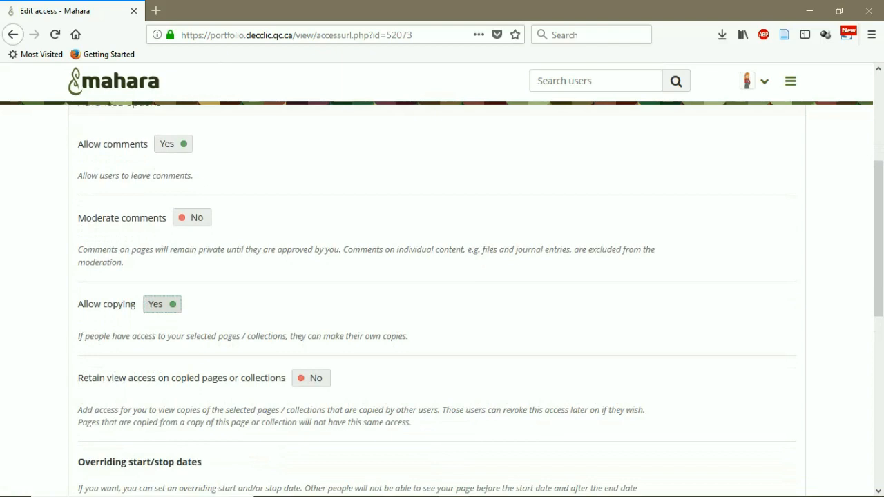
{"action": "scroll", "scroll_direction": "down", "scroll_amount": 3}
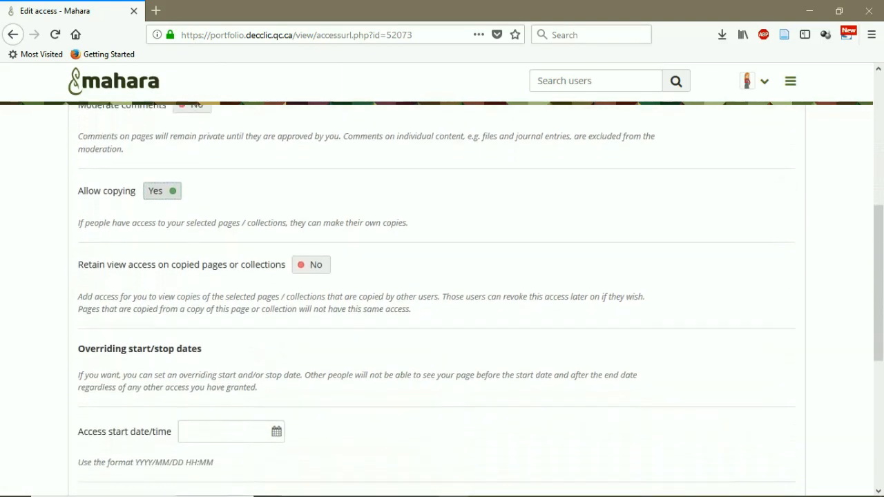
{"action": "scroll", "scroll_direction": "down", "scroll_amount": 3}
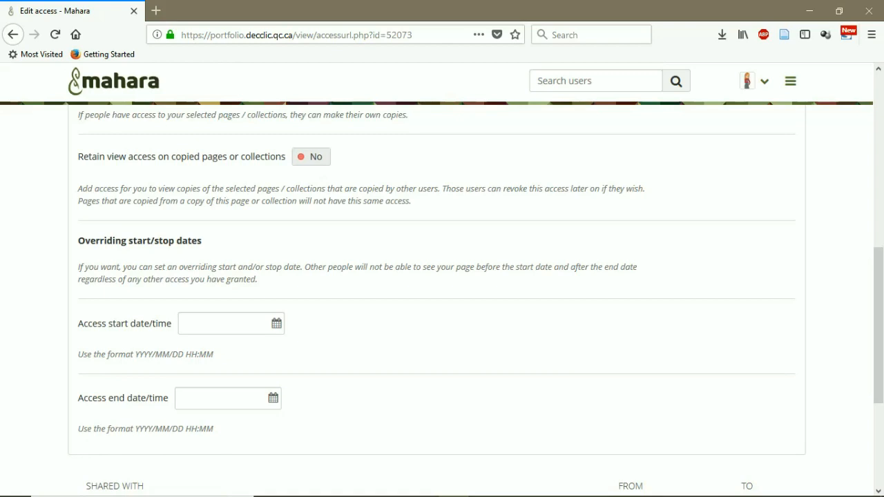
Set access start to 2018/03/21 08:00 and access end to 2018/04/21 08:00
{"action": "left_click", "coordinate": [276, 323]}
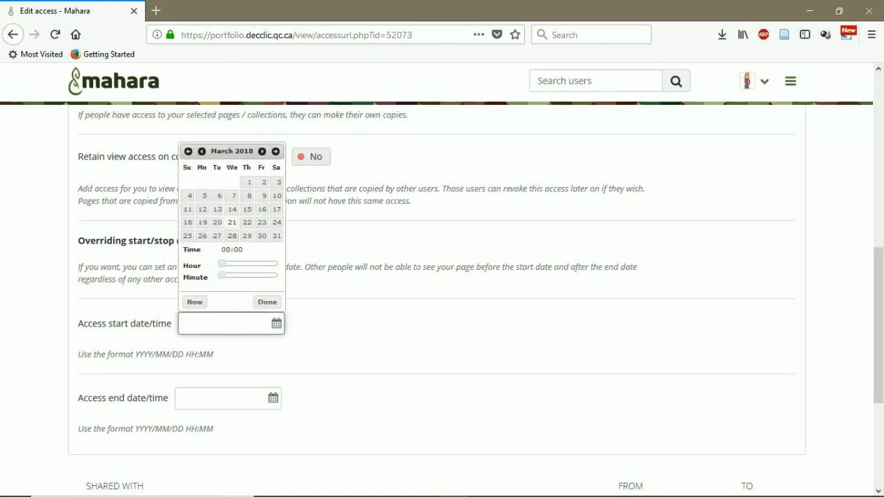
{"action": "left_click", "coordinate": [232, 223]}
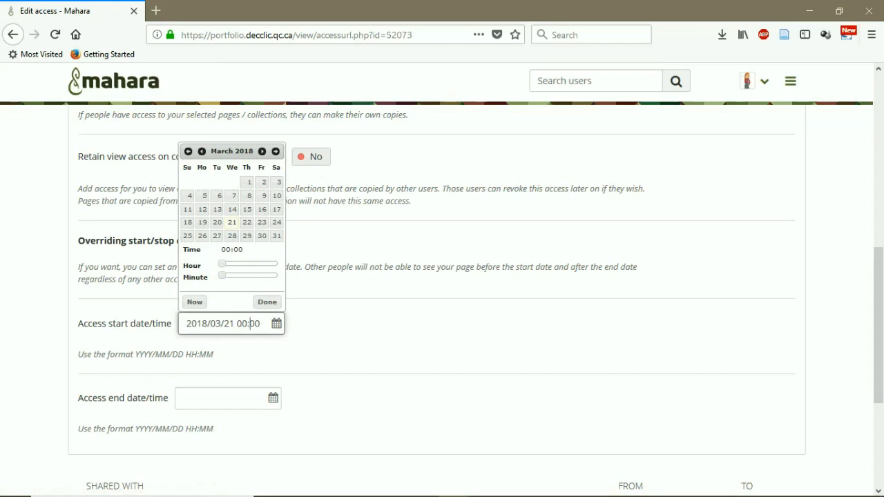
{"action": "left_click_drag", "start_coordinate": [221, 264], "coordinate": [241, 264]}
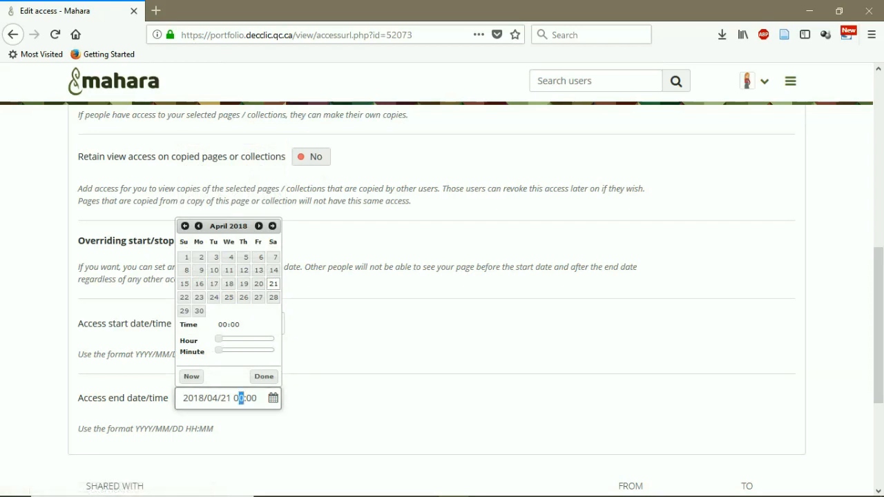
{"action": "left_click", "coordinate": [262, 376]}
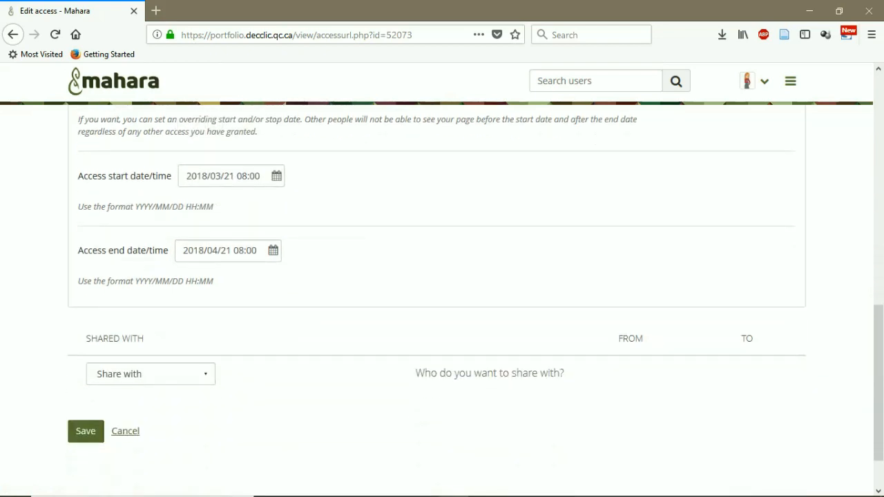
Share Research - 1 with Friends and save the access settings
{"action": "left_click", "coordinate": [149, 373]}
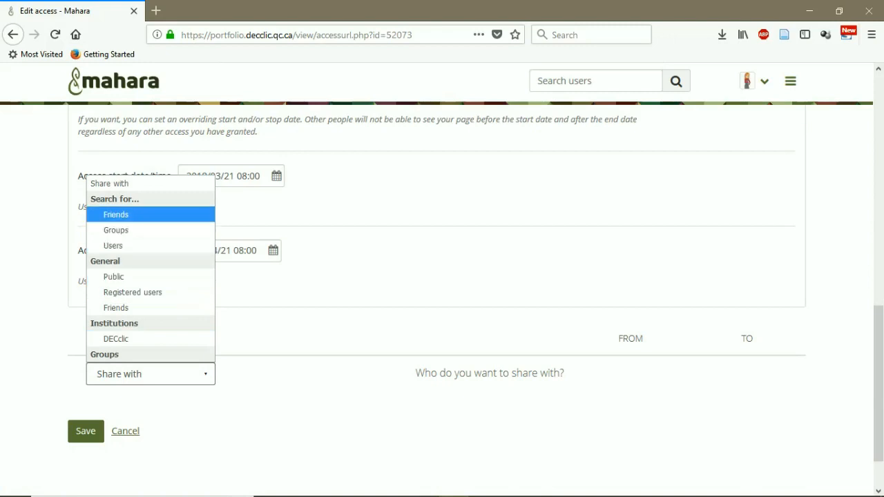
{"action": "mouse_move", "coordinate": [116, 307]}
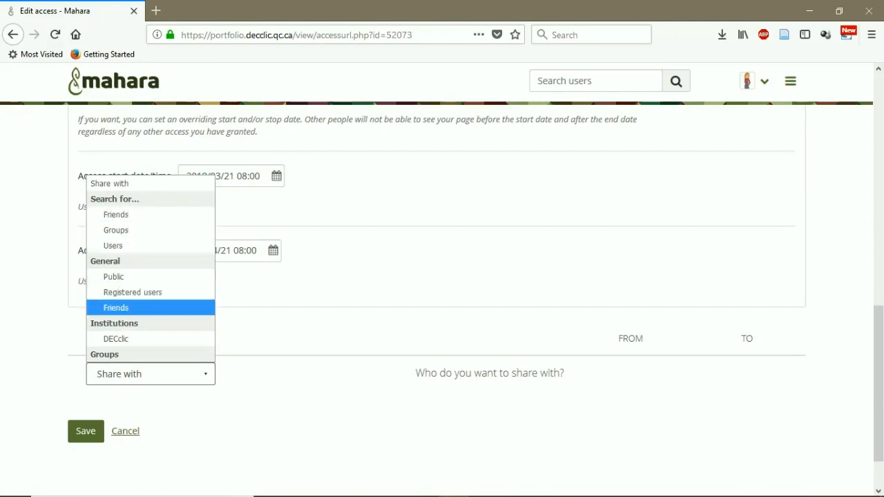
{"action": "left_click", "coordinate": [116, 307]}
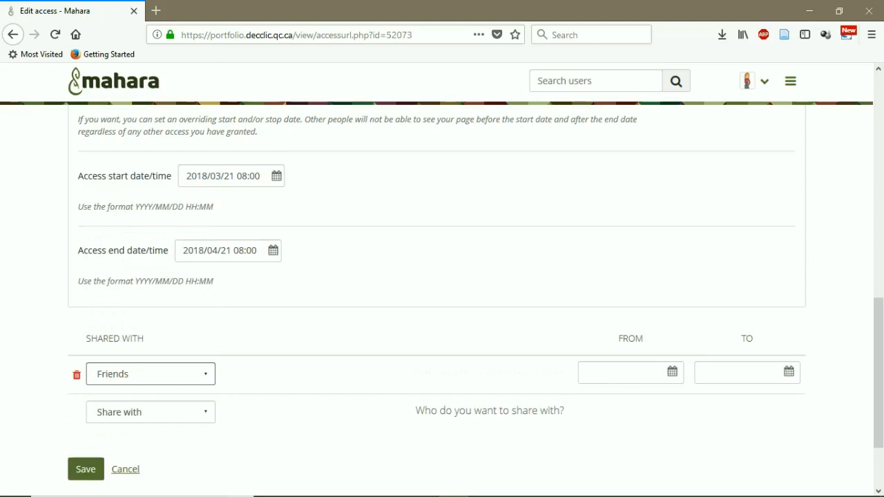
{"action": "scroll", "scroll_direction": "down", "scroll_amount": 3}
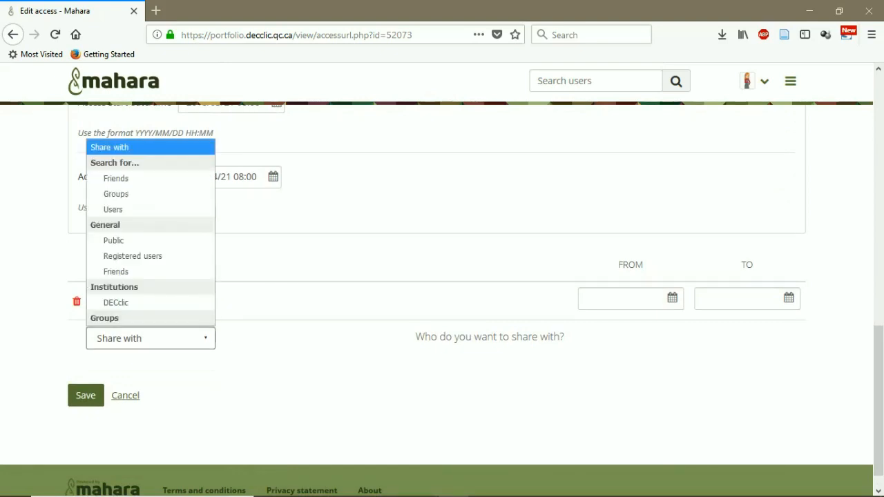
{"action": "mouse_move", "coordinate": [114, 210]}
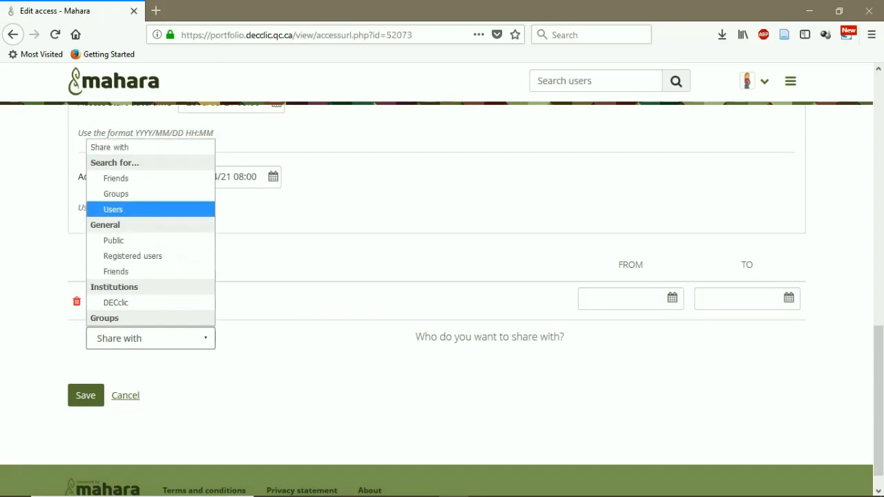
{"action": "mouse_move", "coordinate": [116, 194]}
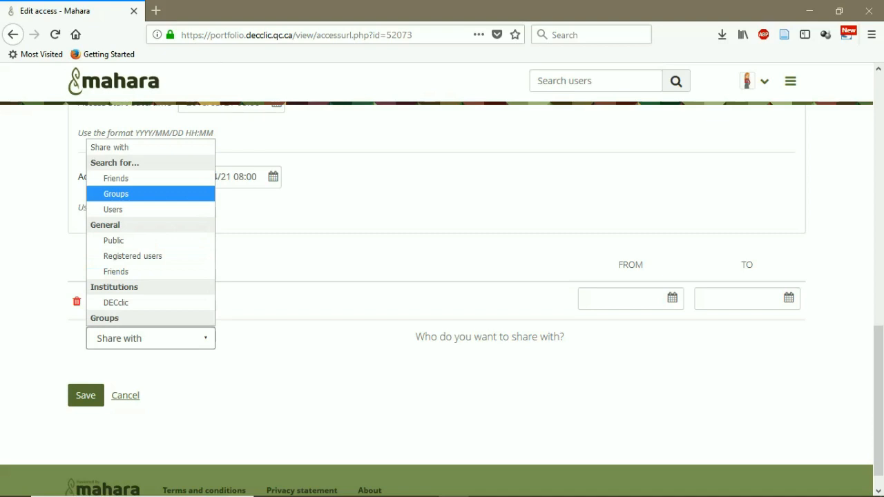
{"action": "mouse_move", "coordinate": [114, 210]}
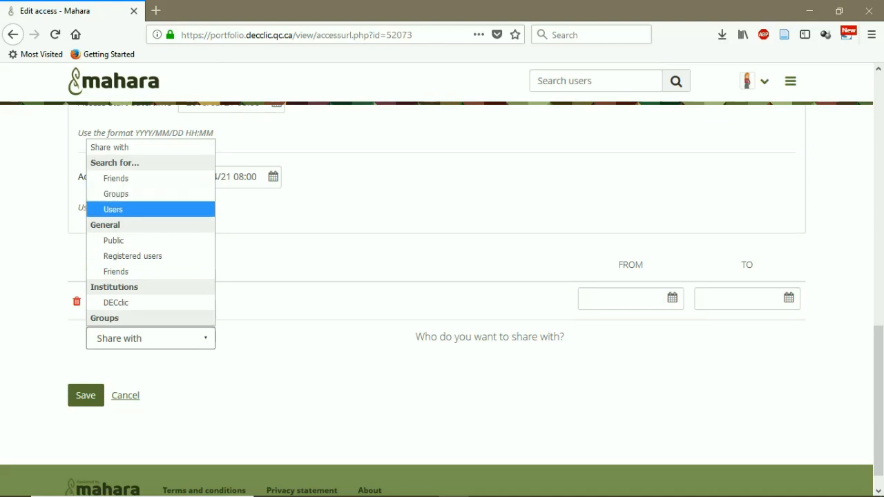
{"action": "mouse_move", "coordinate": [113, 241]}
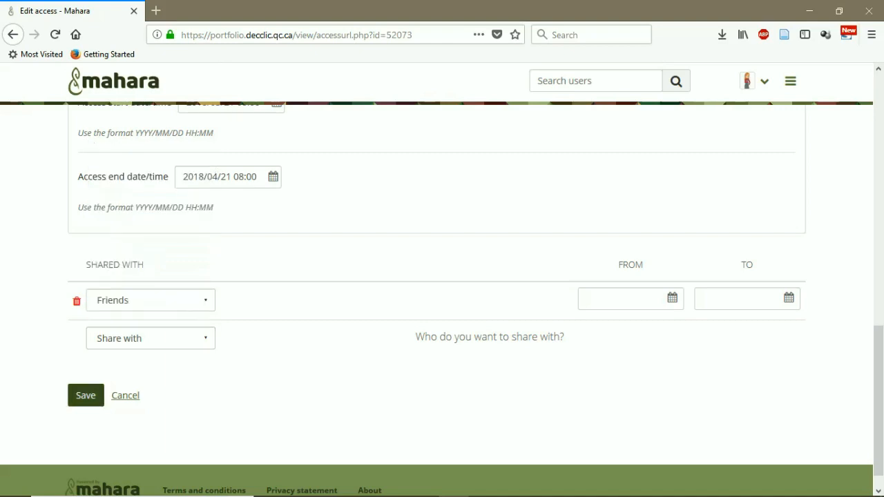
{"action": "left_click", "coordinate": [86, 395]}
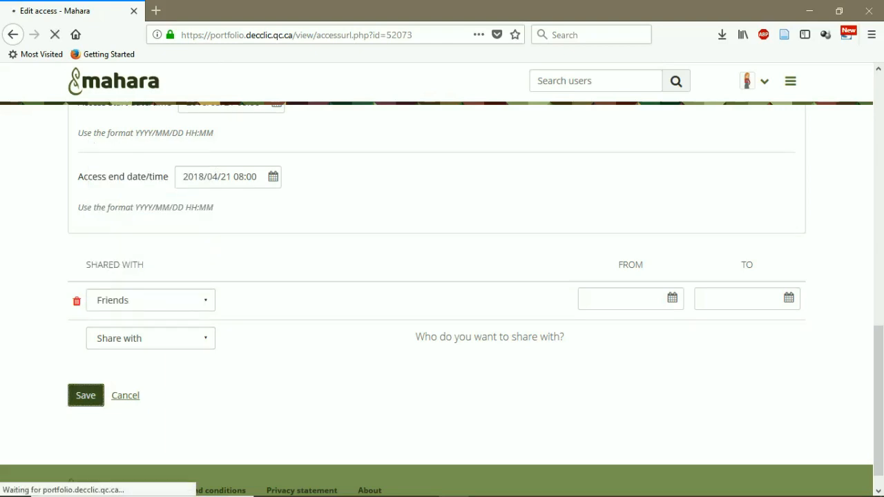
{"action": "left_click", "coordinate": [86, 396]}
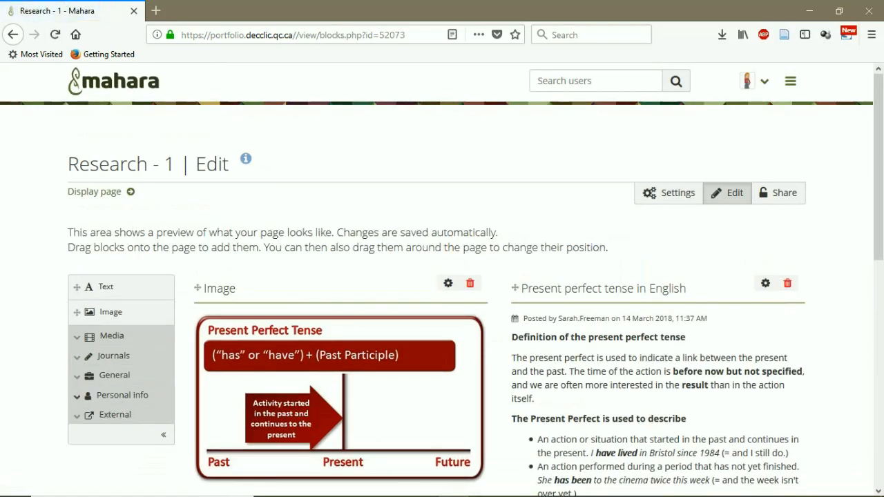
Return to Pages and collections and show the options menu for Research - 1
{"action": "left_click", "coordinate": [790, 80]}
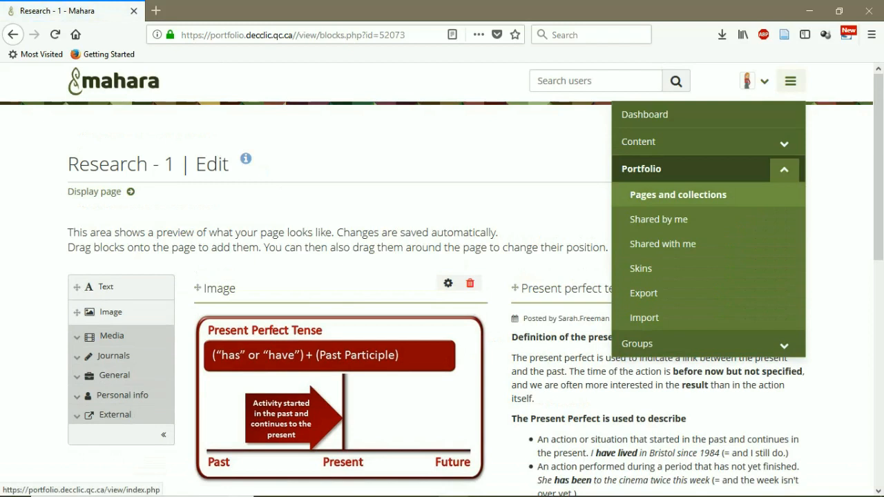
{"action": "left_click", "coordinate": [677, 193]}
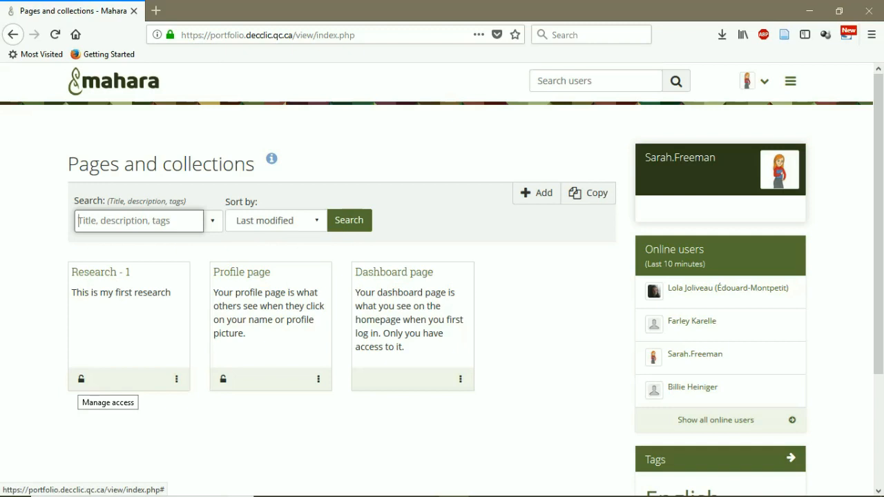
{"action": "left_click", "coordinate": [177, 378]}
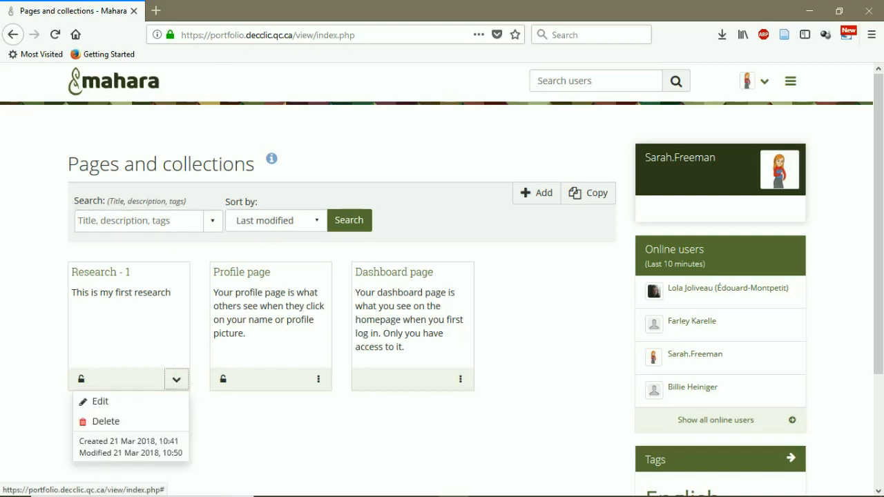
{"action": "mouse_move", "coordinate": [105, 422]}
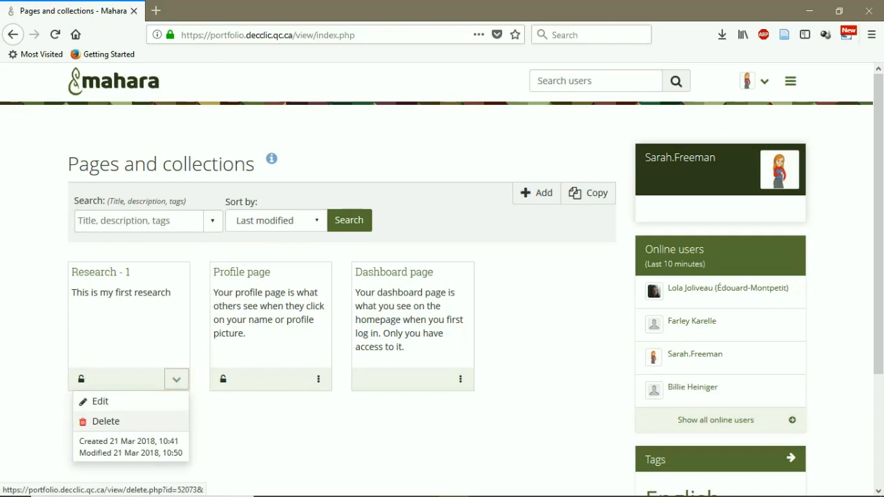